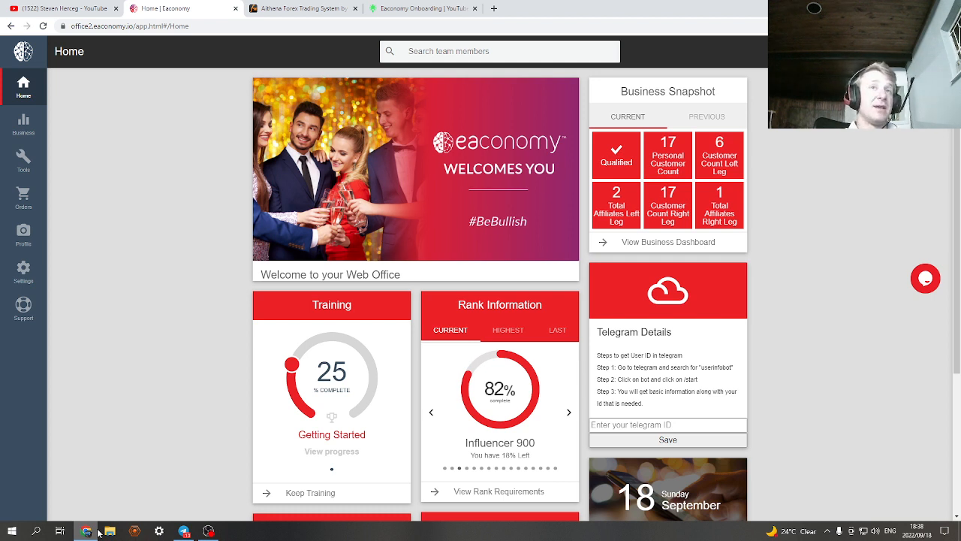
{"action": "mouse_move", "coordinate": [60, 258]}
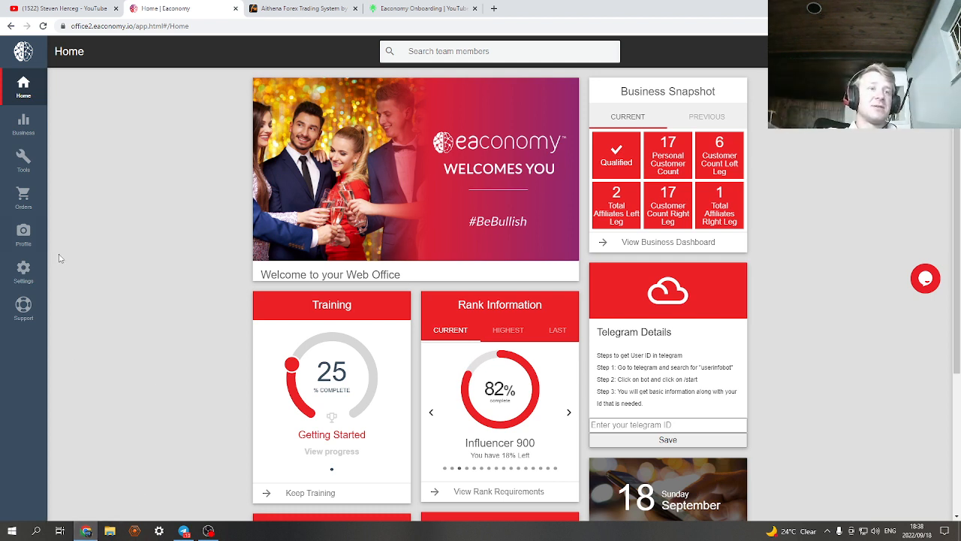
{"action": "mouse_move", "coordinate": [216, 302]}
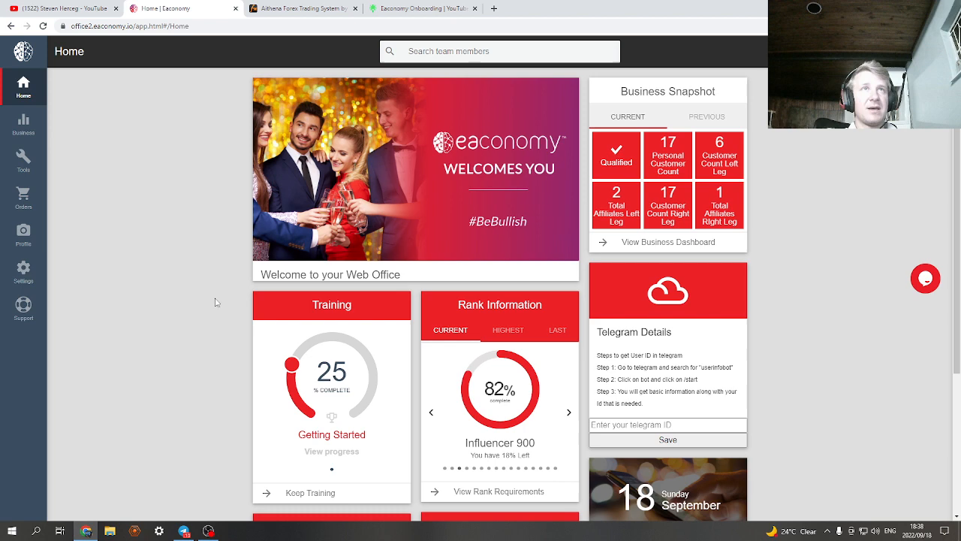
Step: Review the Aithena Myfxbook page from the growth chart down to the trade history and back
{"action": "left_click", "coordinate": [301, 9]}
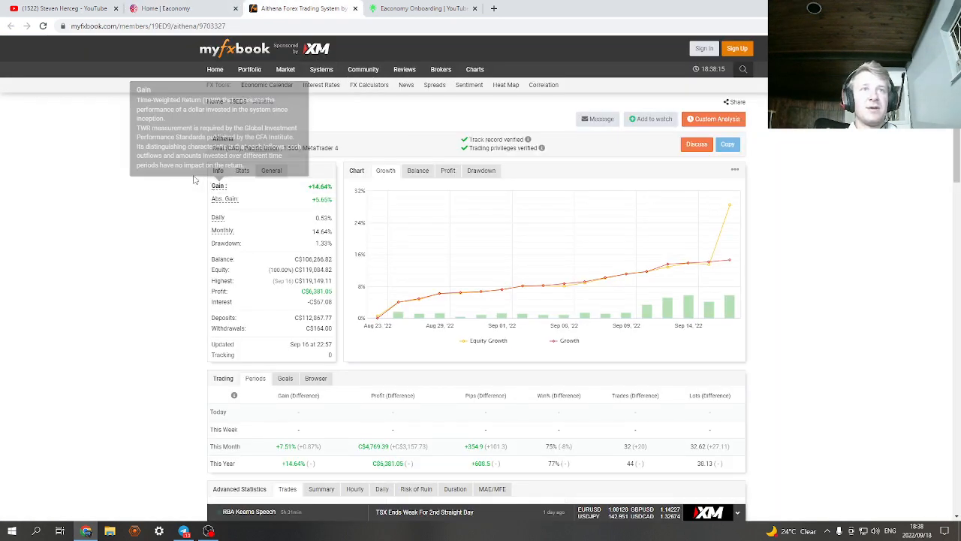
{"action": "scroll", "scroll_direction": "down", "scroll_amount": 3}
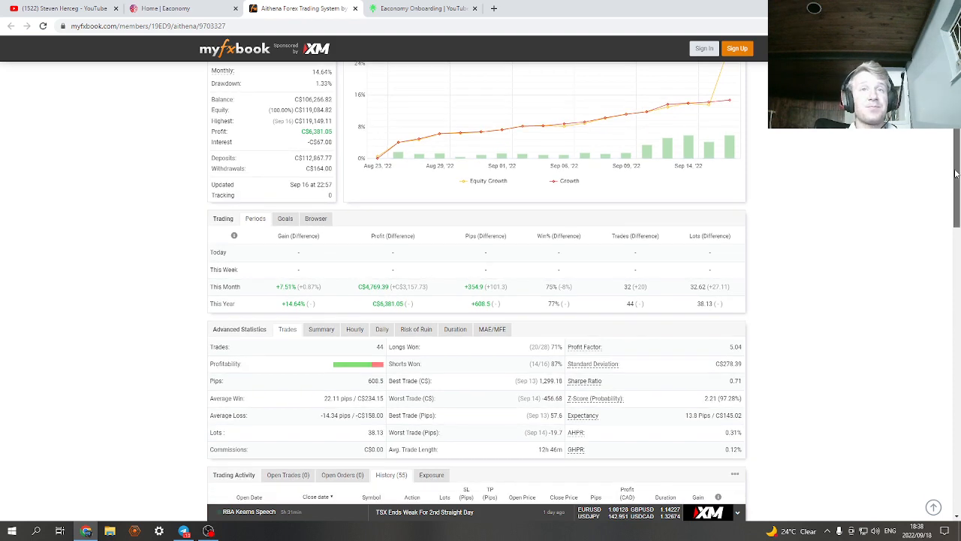
{"action": "scroll", "scroll_direction": "down", "scroll_amount": 3}
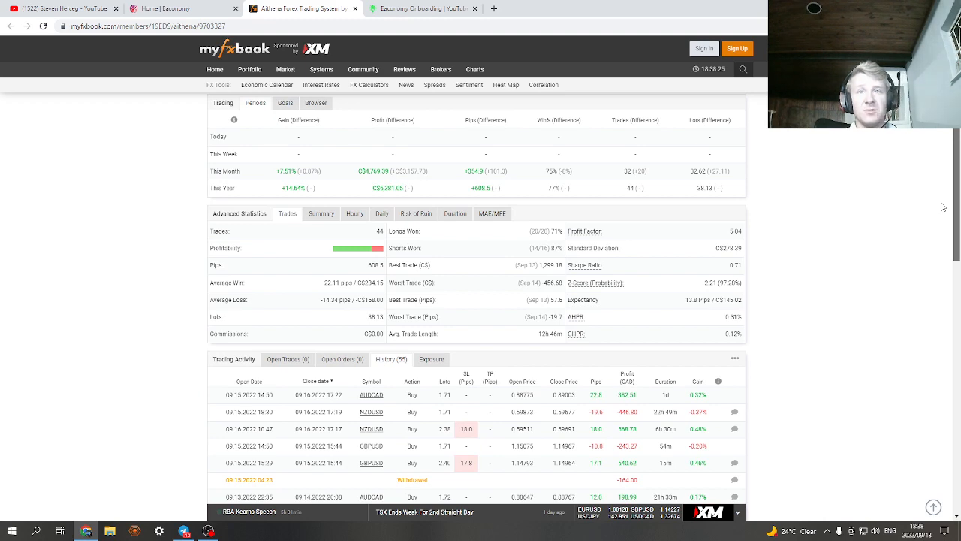
{"action": "scroll", "scroll_direction": "down", "scroll_amount": 3}
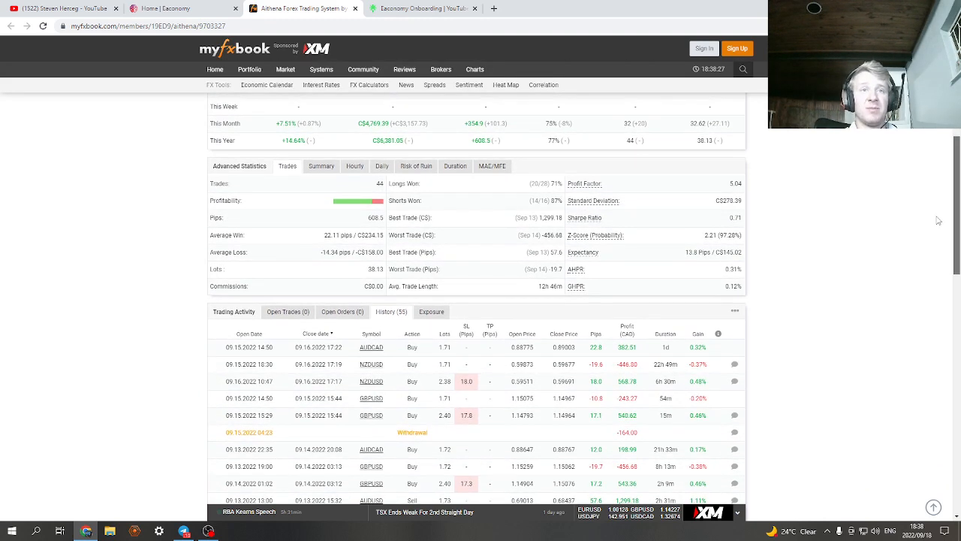
{"action": "scroll", "scroll_direction": "down", "scroll_amount": 3}
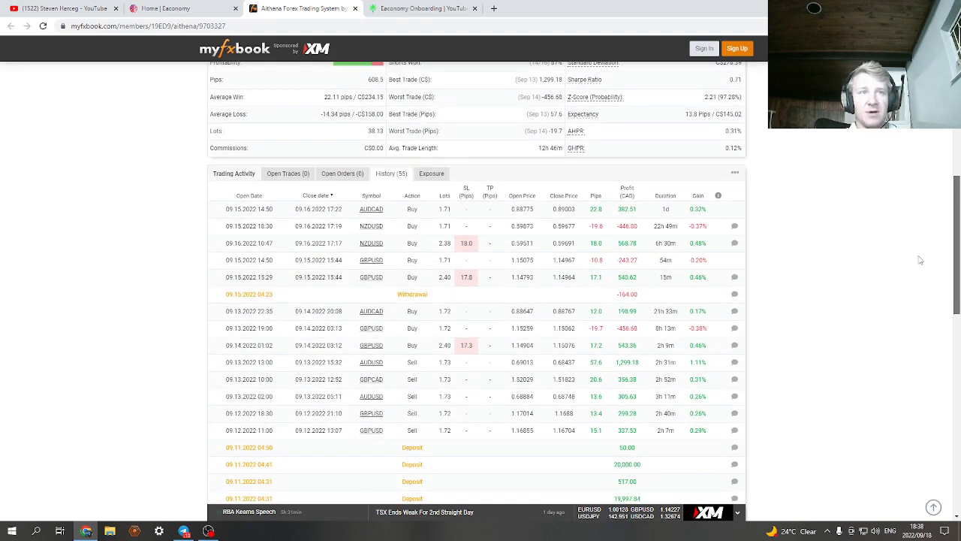
{"action": "scroll", "scroll_direction": "up", "scroll_amount": 3}
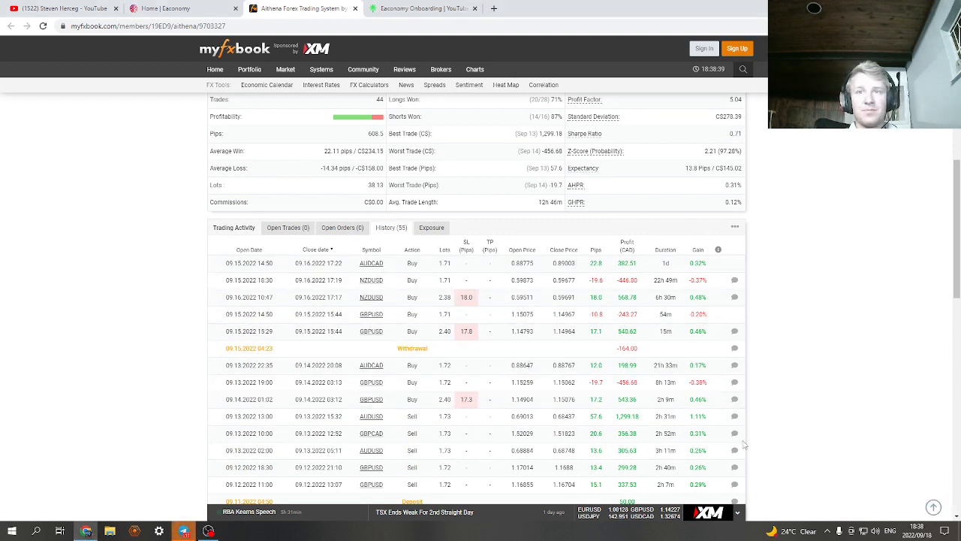
{"action": "mouse_move", "coordinate": [668, 466]}
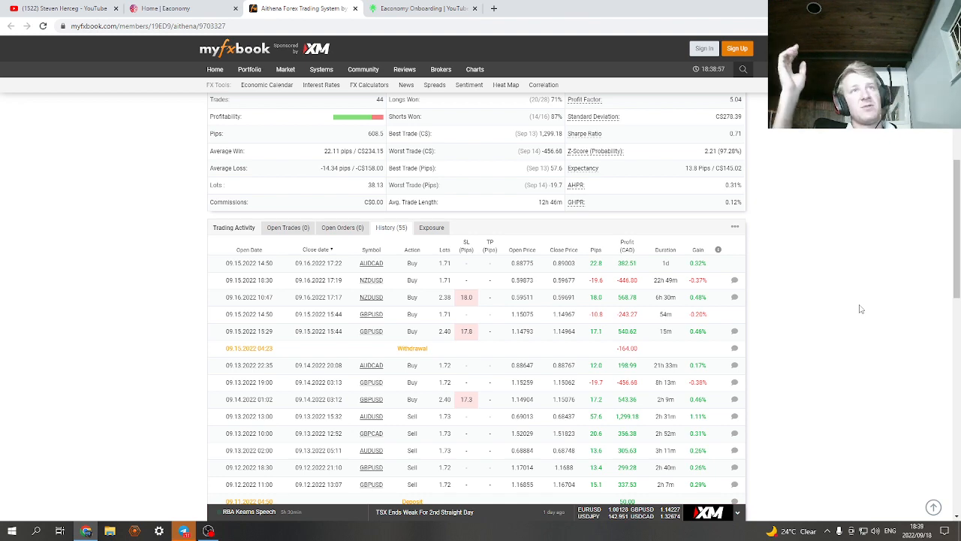
{"action": "scroll", "scroll_direction": "up", "scroll_amount": 3}
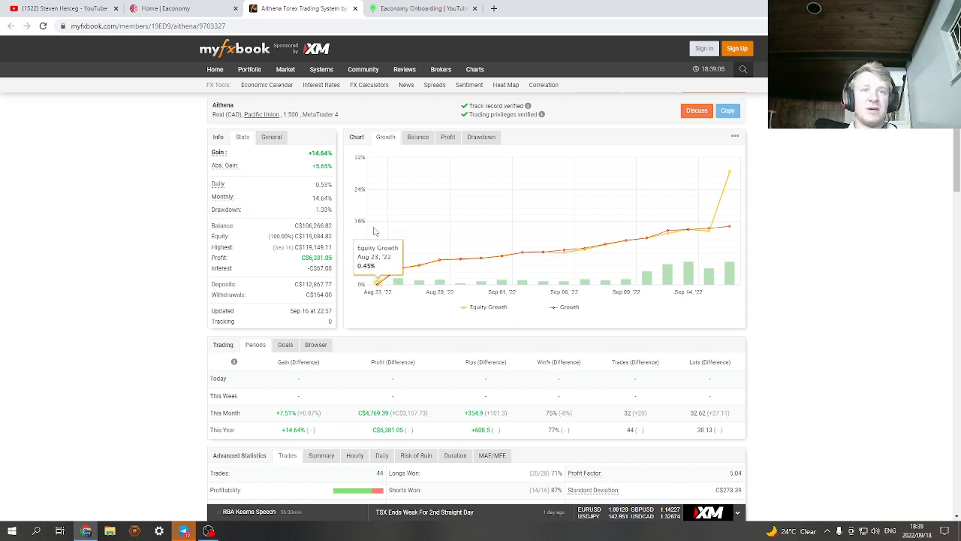
{"action": "mouse_move", "coordinate": [314, 217]}
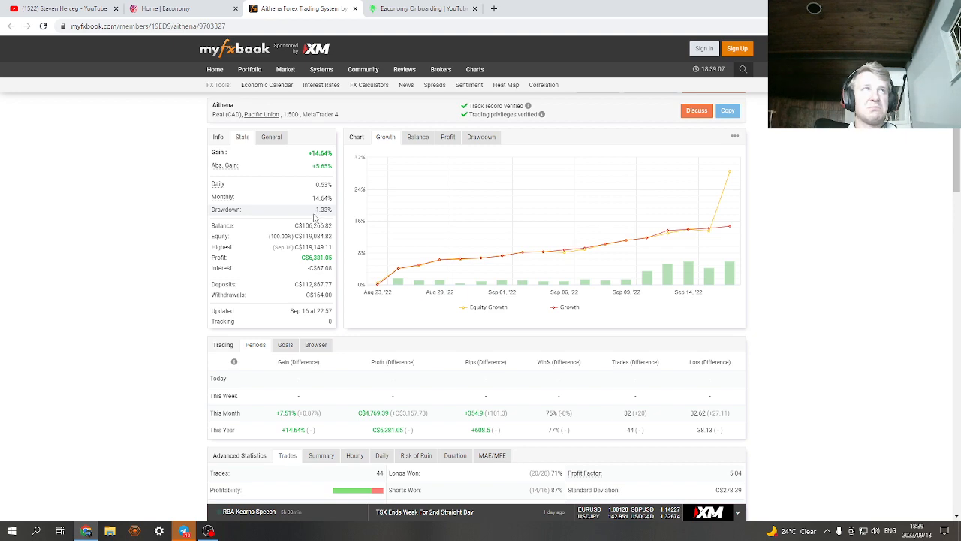
{"action": "scroll", "scroll_direction": "down", "scroll_amount": 3}
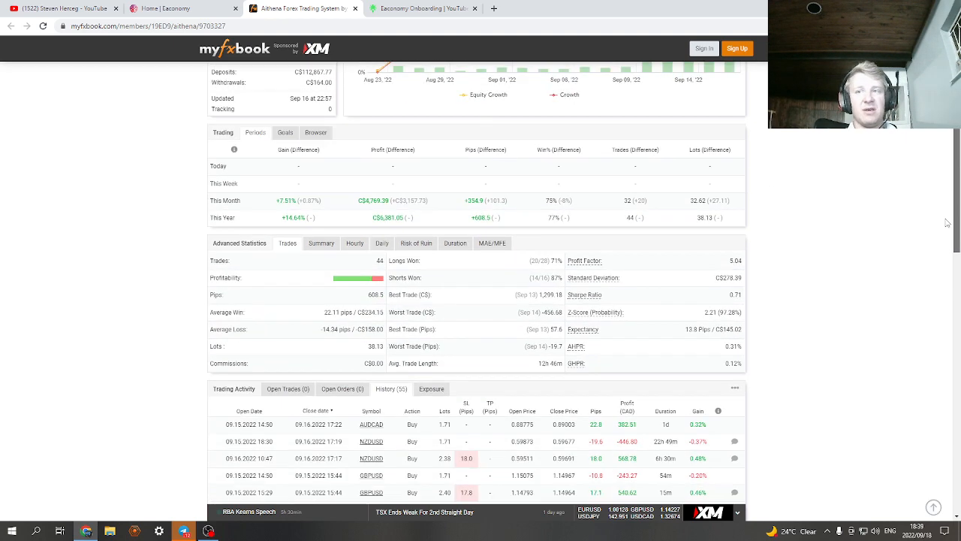
{"action": "scroll", "scroll_direction": "down", "scroll_amount": 3}
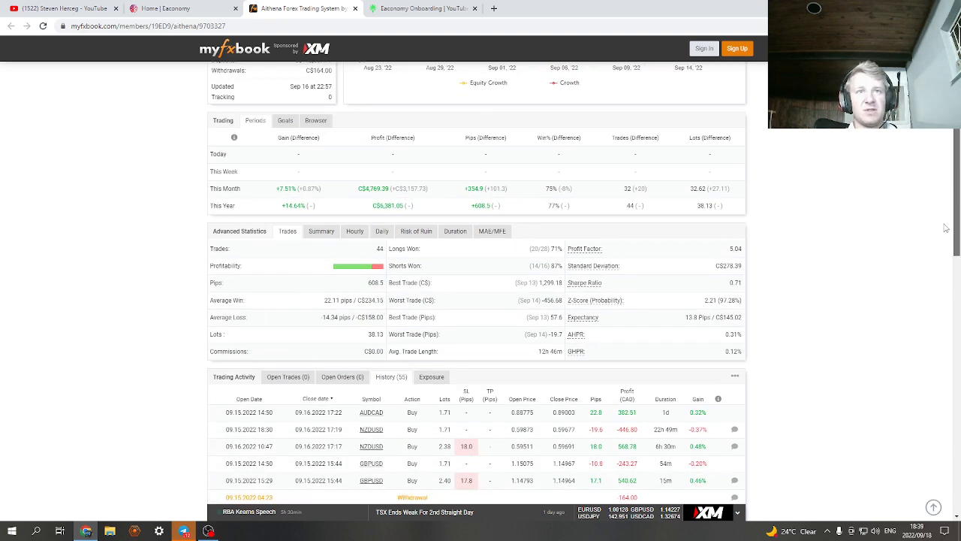
{"action": "scroll", "scroll_direction": "down", "scroll_amount": 3}
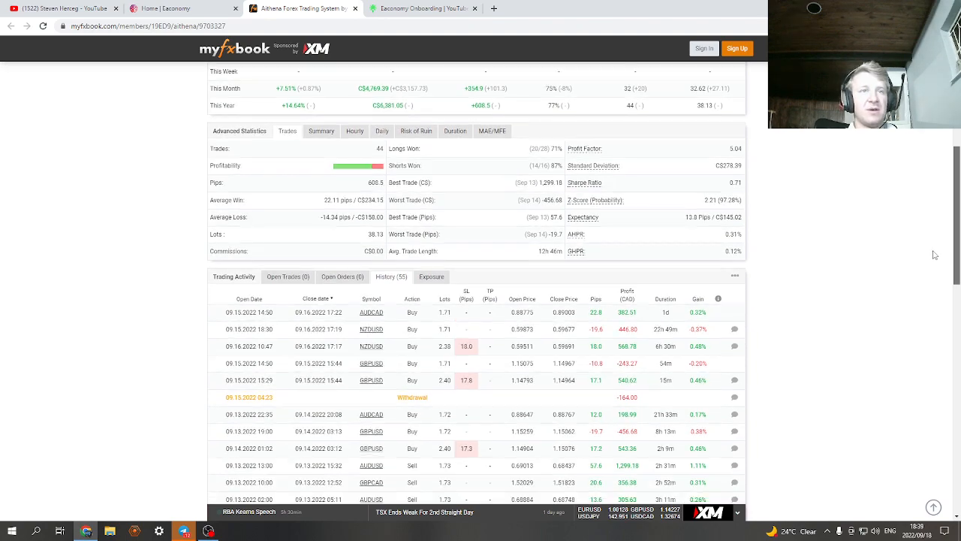
{"action": "scroll", "scroll_direction": "up", "scroll_amount": 3}
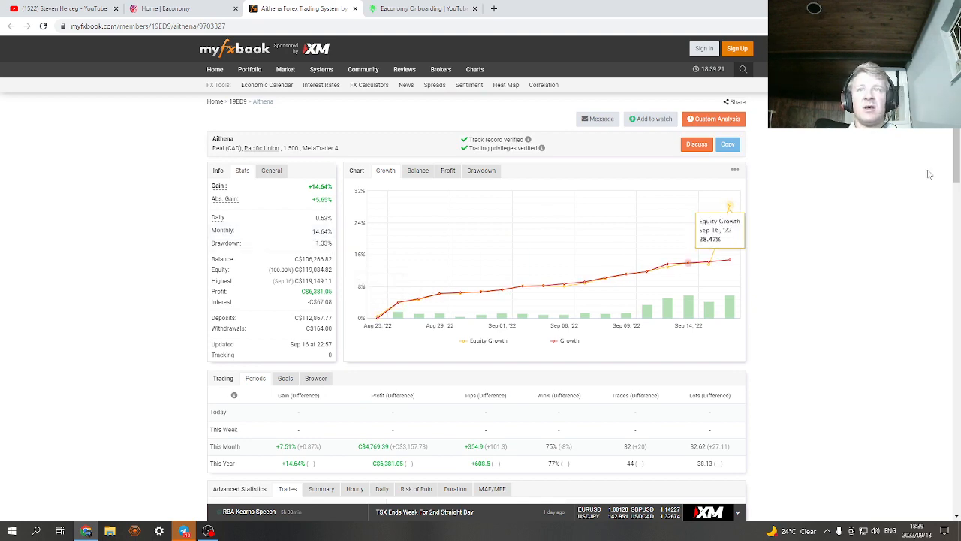
{"action": "scroll", "scroll_direction": "down", "scroll_amount": 3}
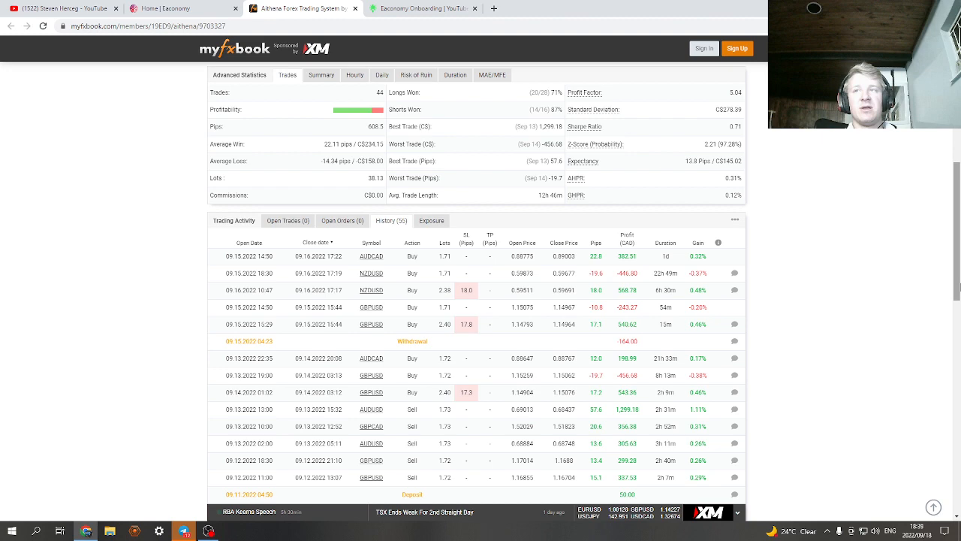
{"action": "scroll", "scroll_direction": "up", "scroll_amount": 3}
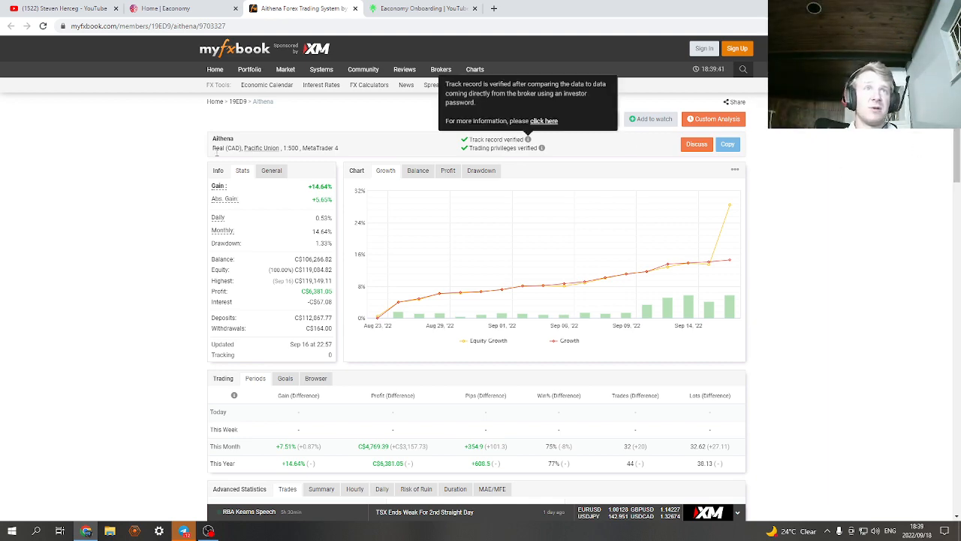
{"action": "scroll", "scroll_direction": "down", "scroll_amount": 3}
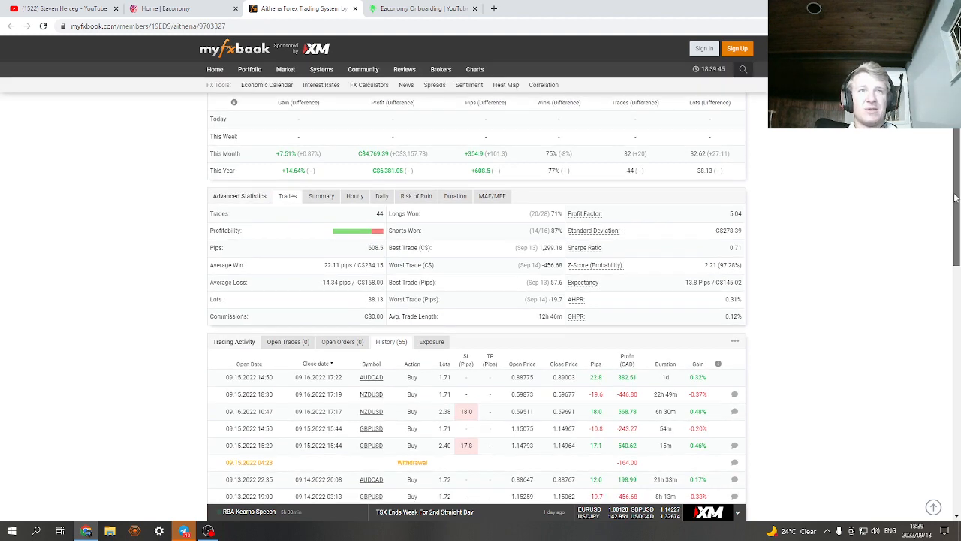
{"action": "scroll", "scroll_direction": "down", "scroll_amount": 3}
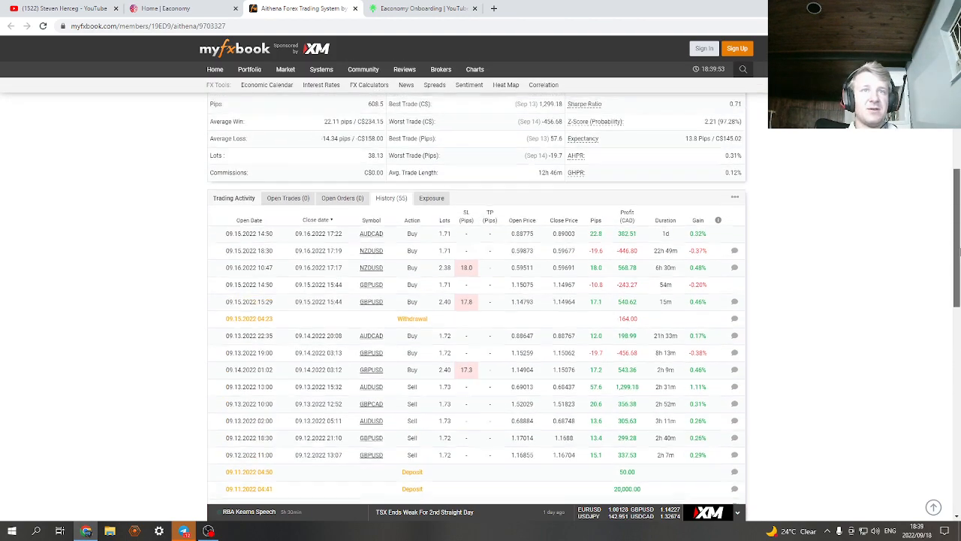
{"action": "scroll", "scroll_direction": "up", "scroll_amount": 3}
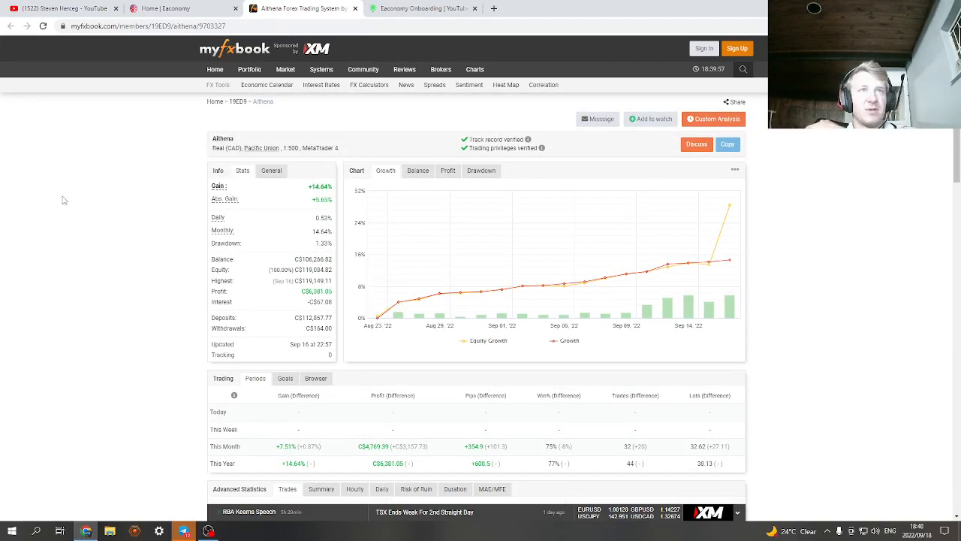
{"action": "mouse_move", "coordinate": [189, 217]}
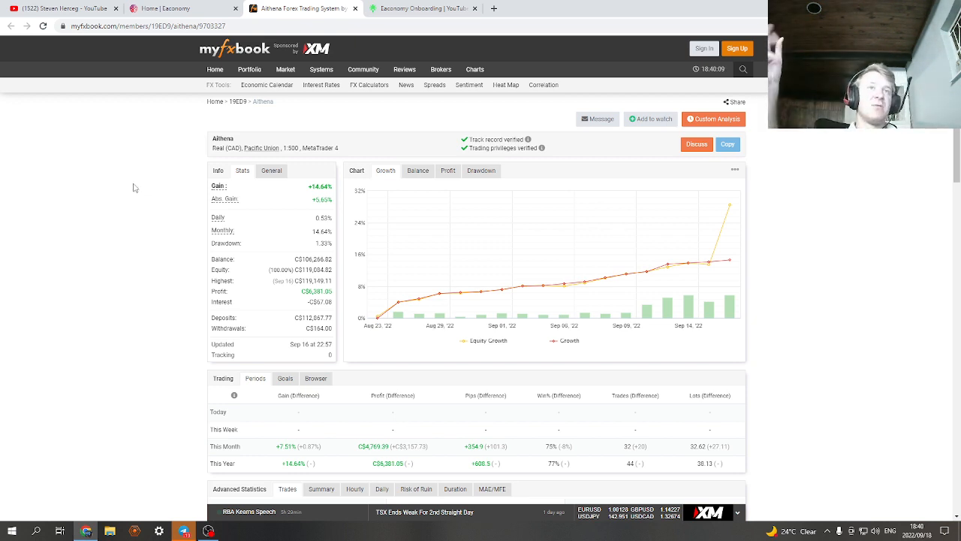
{"action": "mouse_move", "coordinate": [187, 513]}
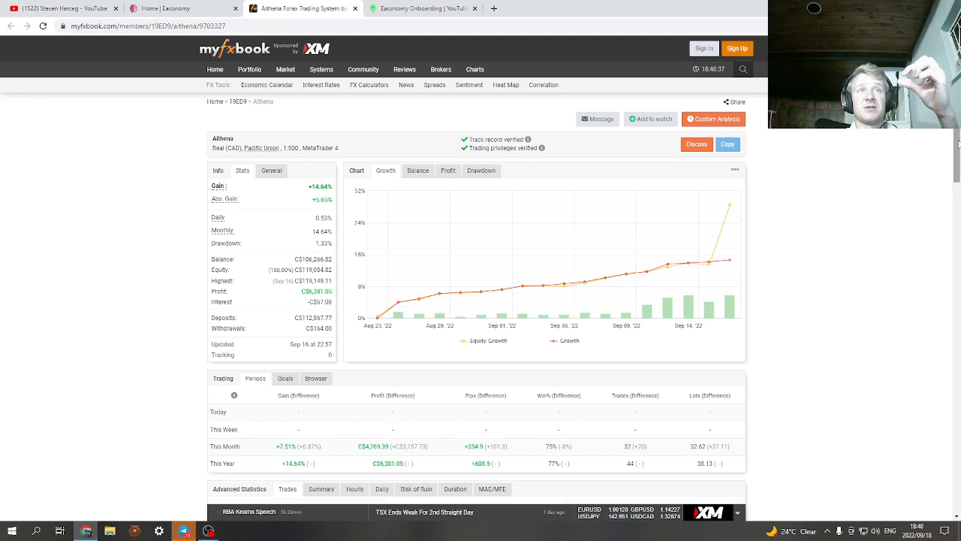
{"action": "scroll", "scroll_direction": "down", "scroll_amount": 3}
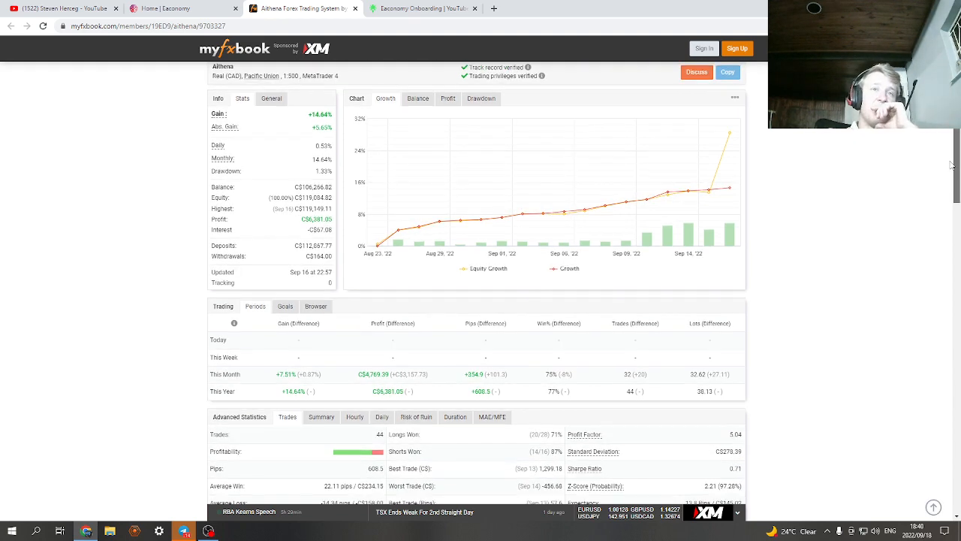
{"action": "scroll", "scroll_direction": "down", "scroll_amount": 3}
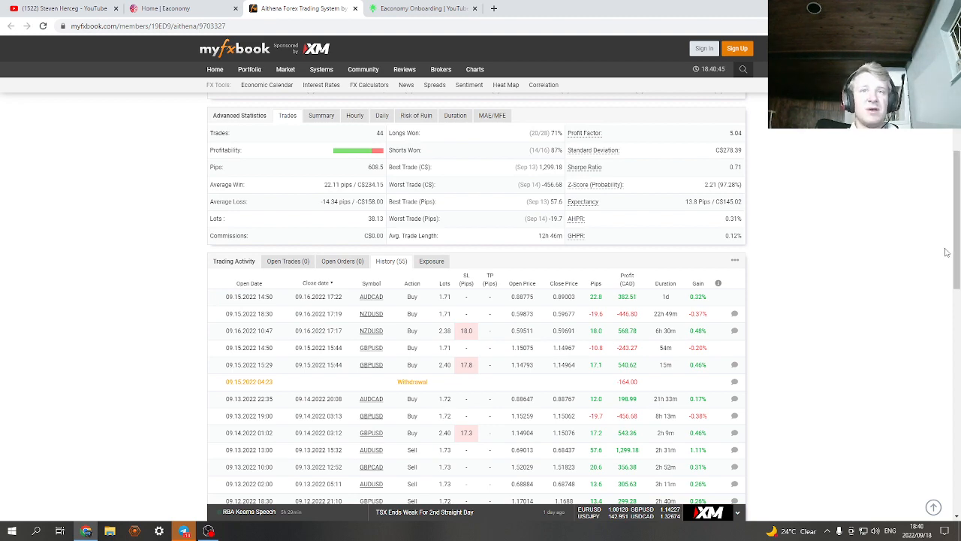
{"action": "scroll", "scroll_direction": "down", "scroll_amount": 3}
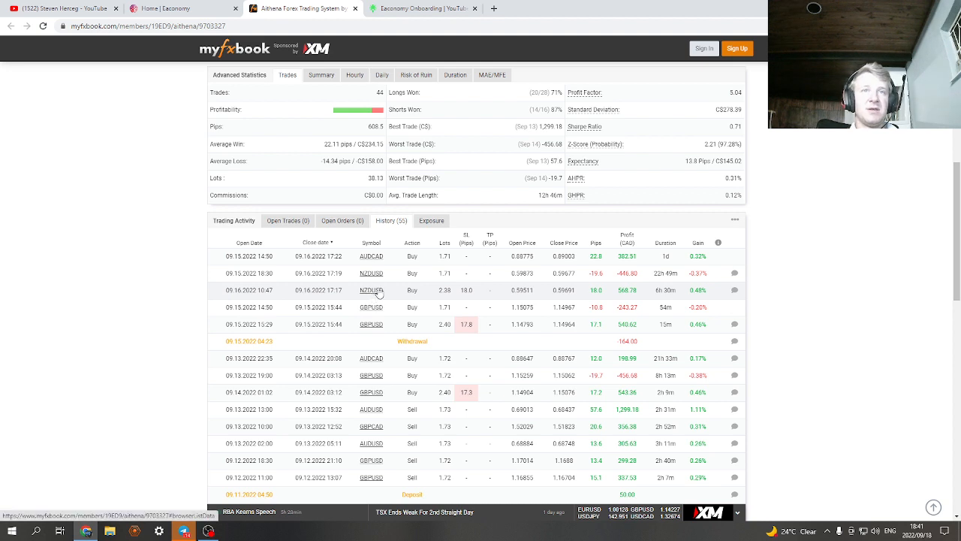
{"action": "mouse_move", "coordinate": [371, 289]}
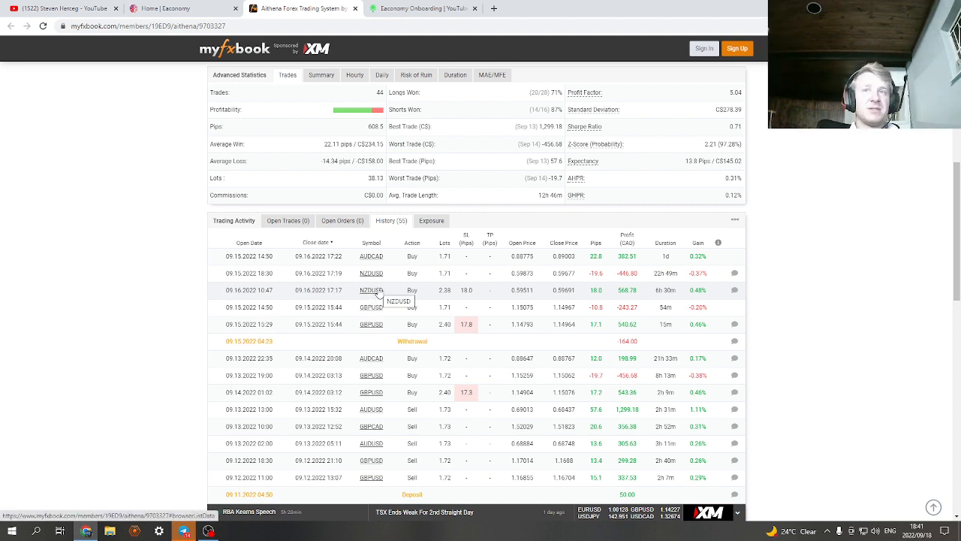
{"action": "mouse_move", "coordinate": [360, 258]}
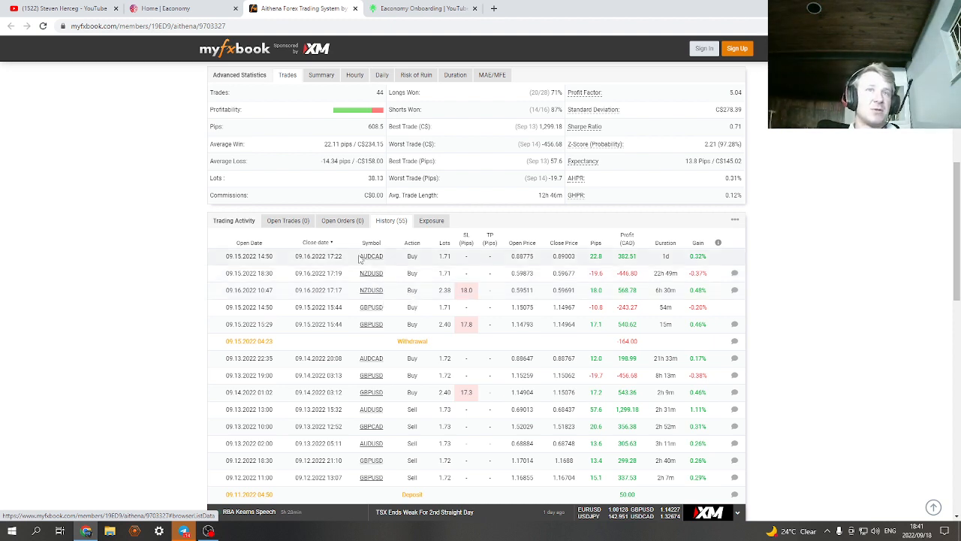
{"action": "mouse_move", "coordinate": [335, 265]}
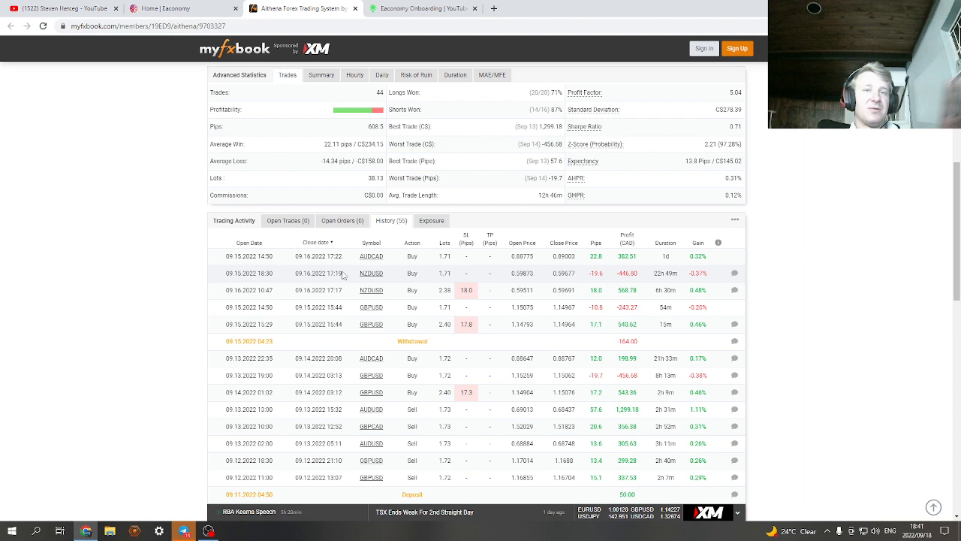
{"action": "mouse_move", "coordinate": [801, 174]}
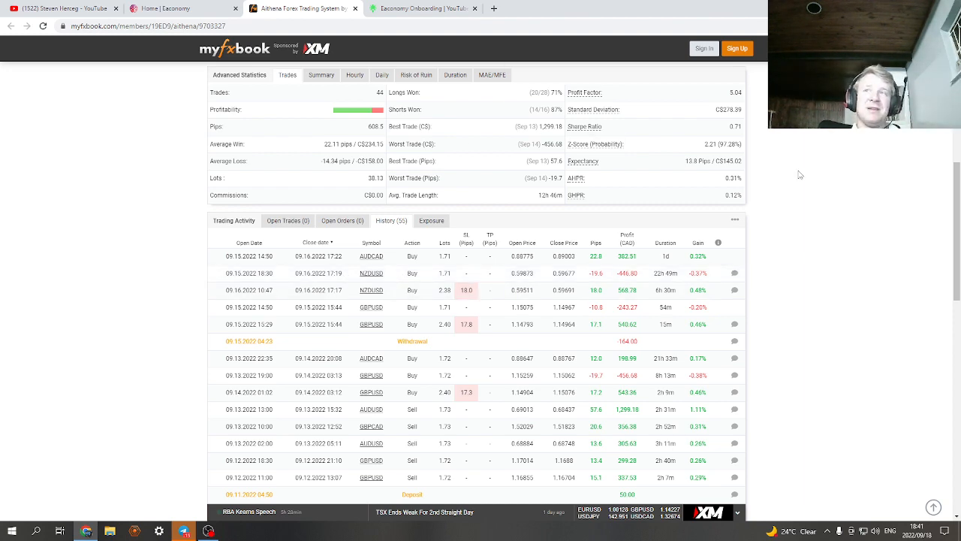
{"action": "scroll", "scroll_direction": "up", "scroll_amount": 3}
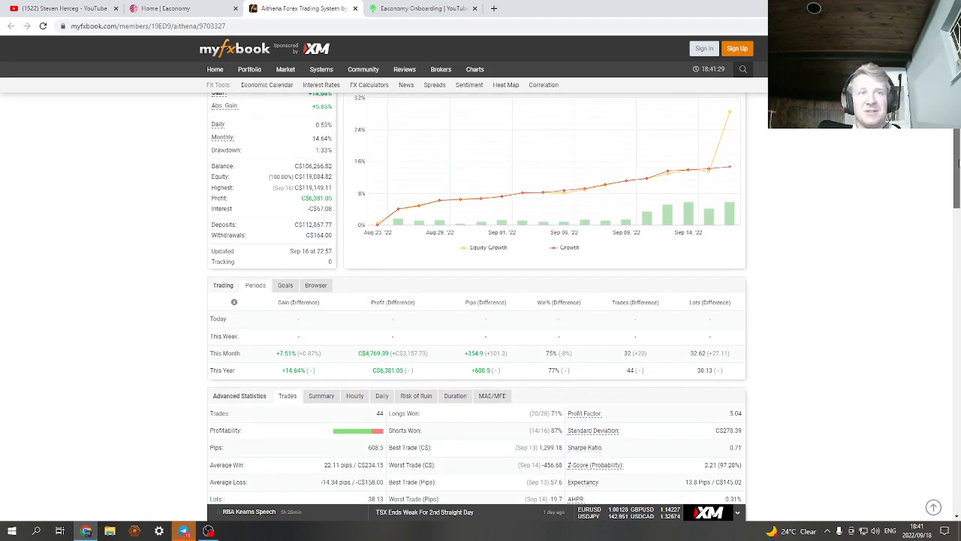
{"action": "scroll", "scroll_direction": "up", "scroll_amount": 3}
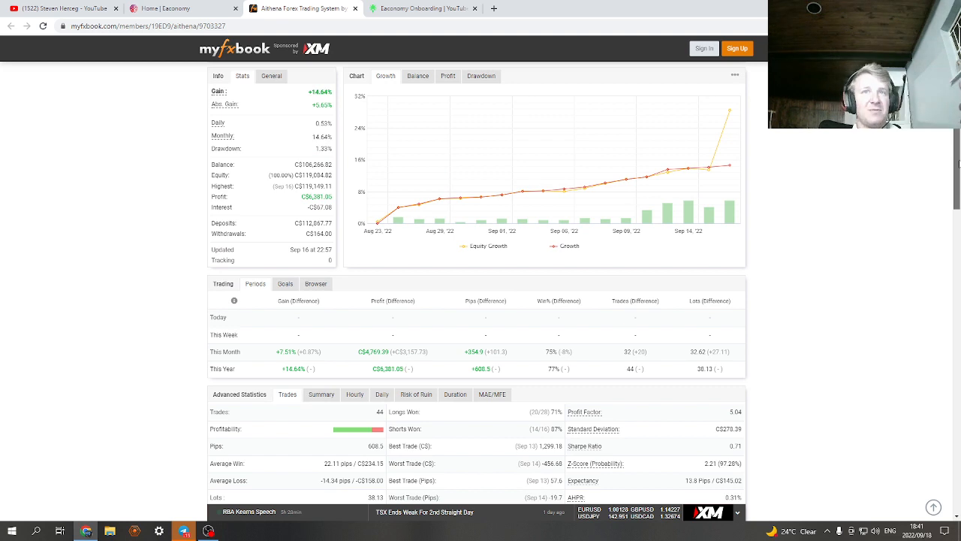
{"action": "scroll", "scroll_direction": "up", "scroll_amount": 3}
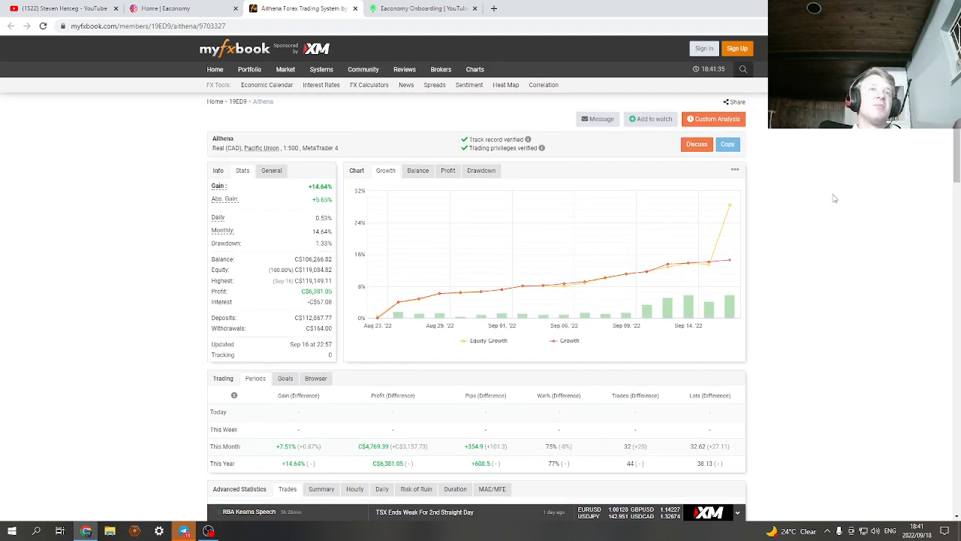
{"action": "scroll", "scroll_direction": "down", "scroll_amount": 3}
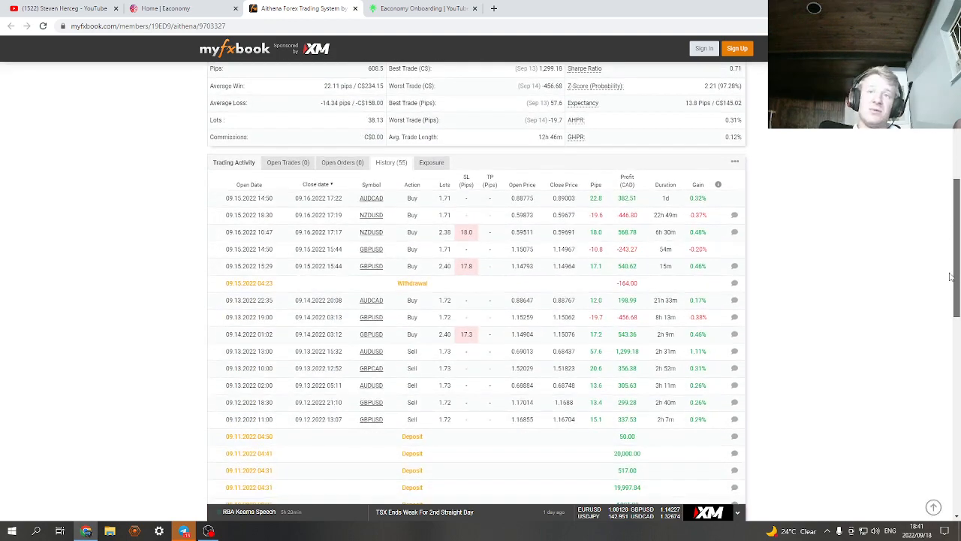
{"action": "scroll", "scroll_direction": "down", "scroll_amount": 3}
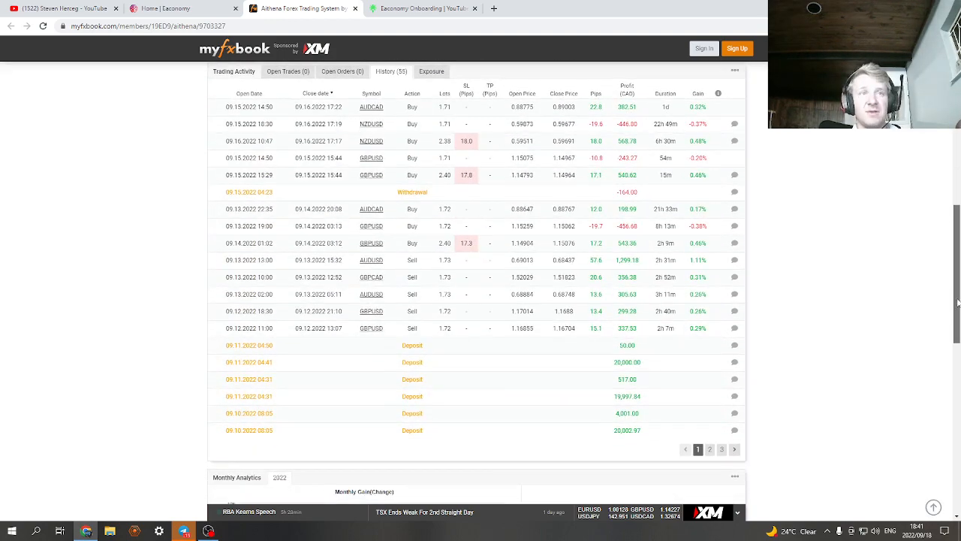
{"action": "scroll", "scroll_direction": "up", "scroll_amount": 3}
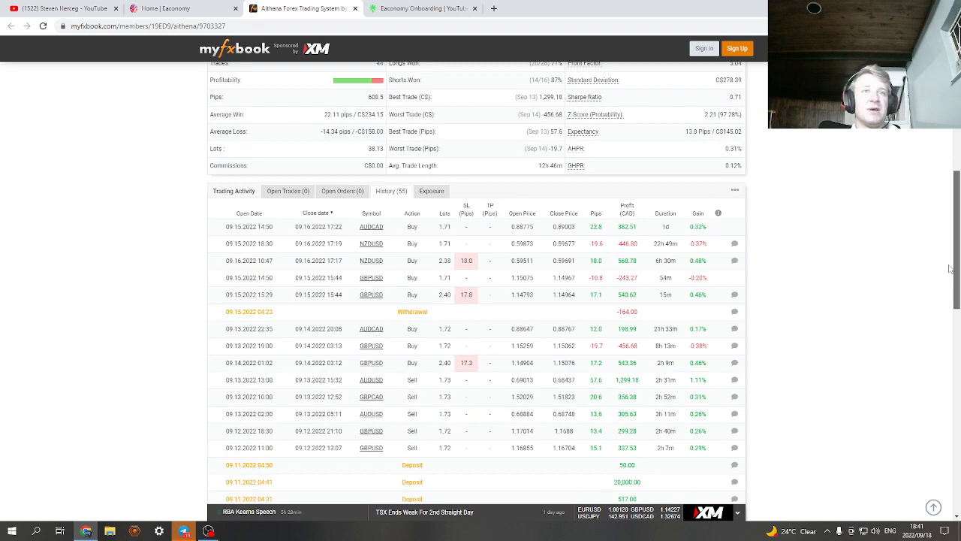
{"action": "scroll", "scroll_direction": "up", "scroll_amount": 3}
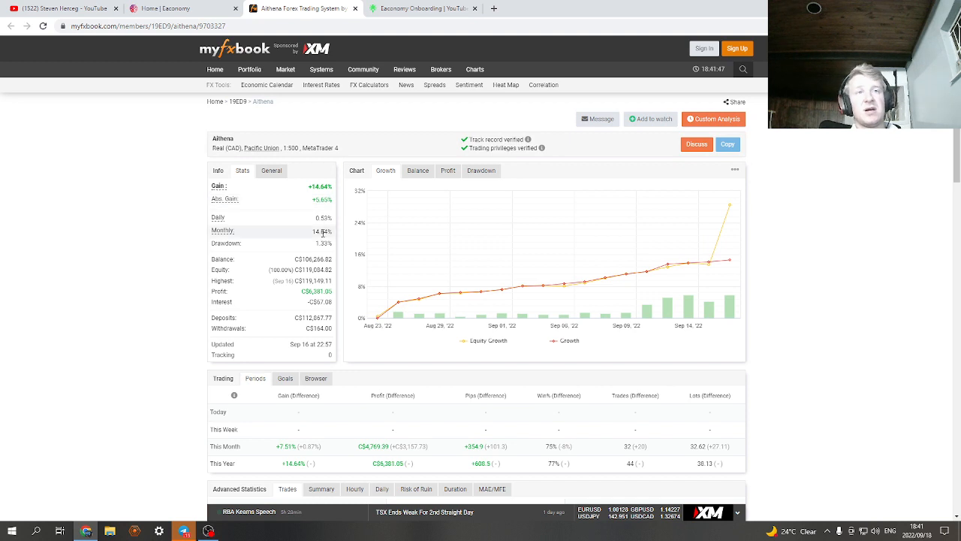
{"action": "mouse_move", "coordinate": [296, 236]}
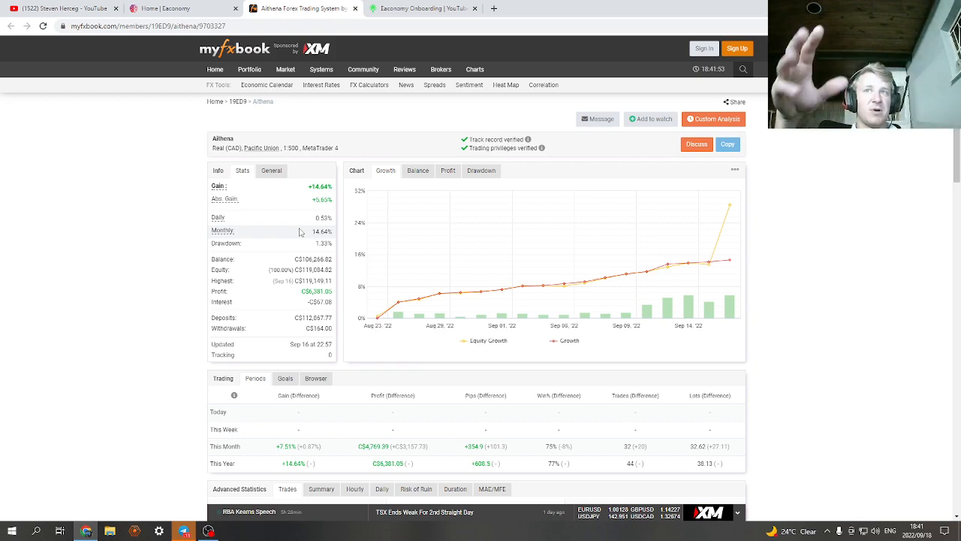
{"action": "scroll", "scroll_direction": "down", "scroll_amount": 3}
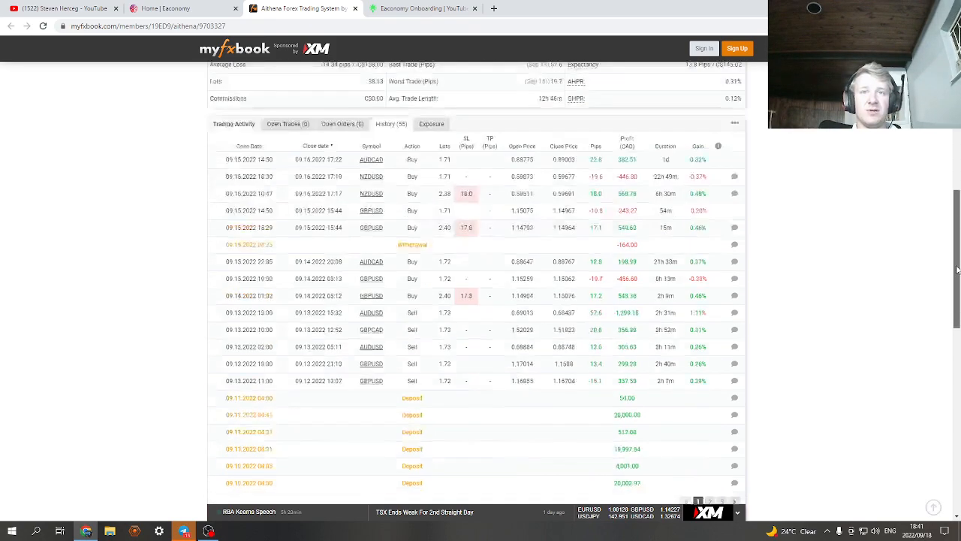
{"action": "scroll", "scroll_direction": "up", "scroll_amount": 3}
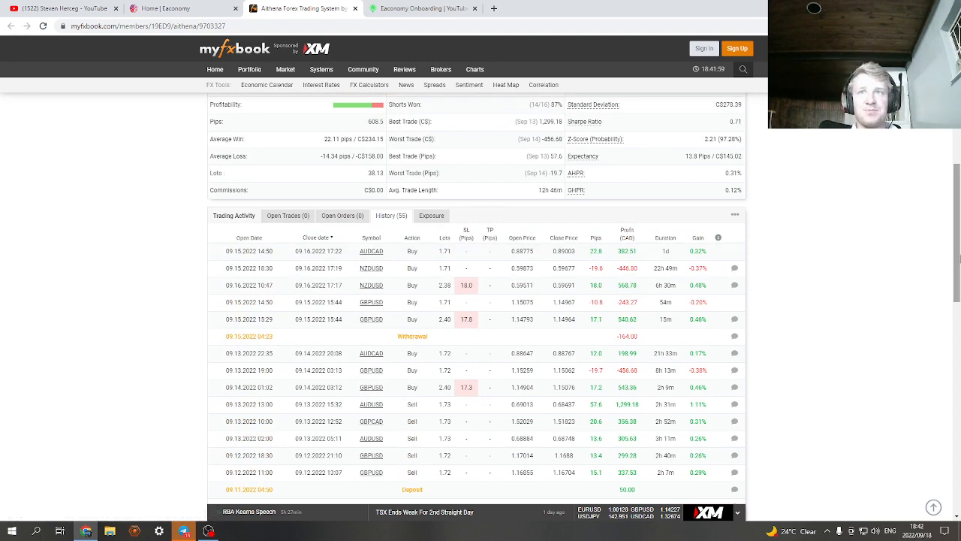
{"action": "scroll", "scroll_direction": "down", "scroll_amount": 3}
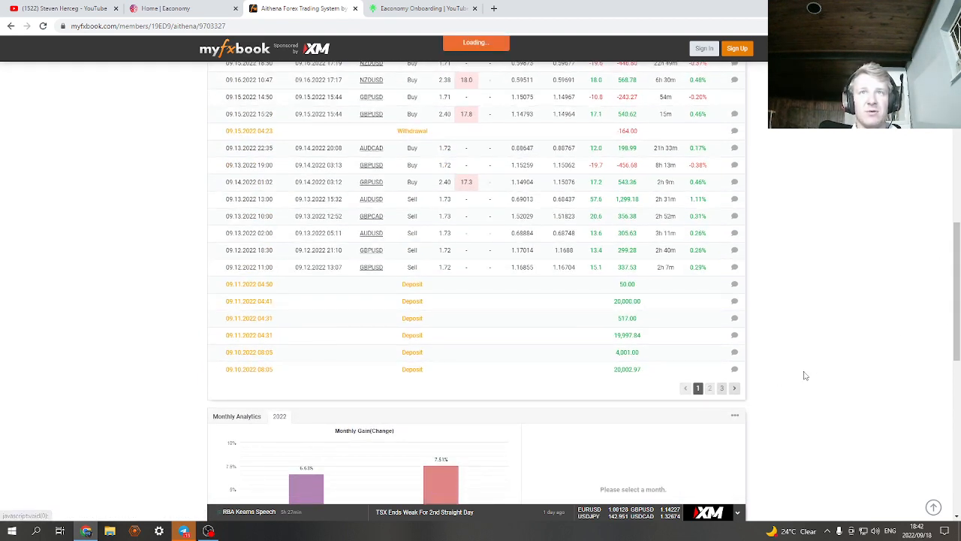
{"action": "left_click", "coordinate": [710, 389]}
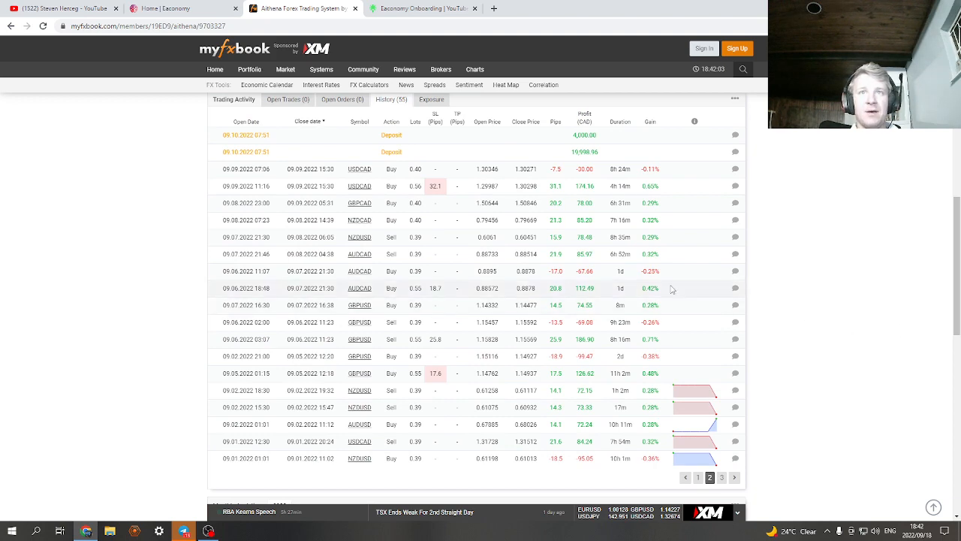
{"action": "mouse_move", "coordinate": [945, 265]}
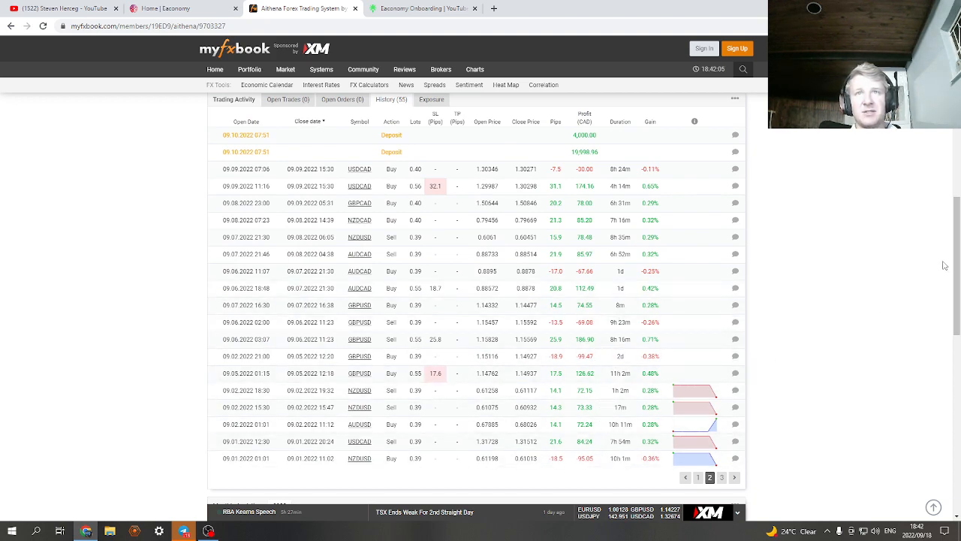
{"action": "left_click", "coordinate": [722, 476]}
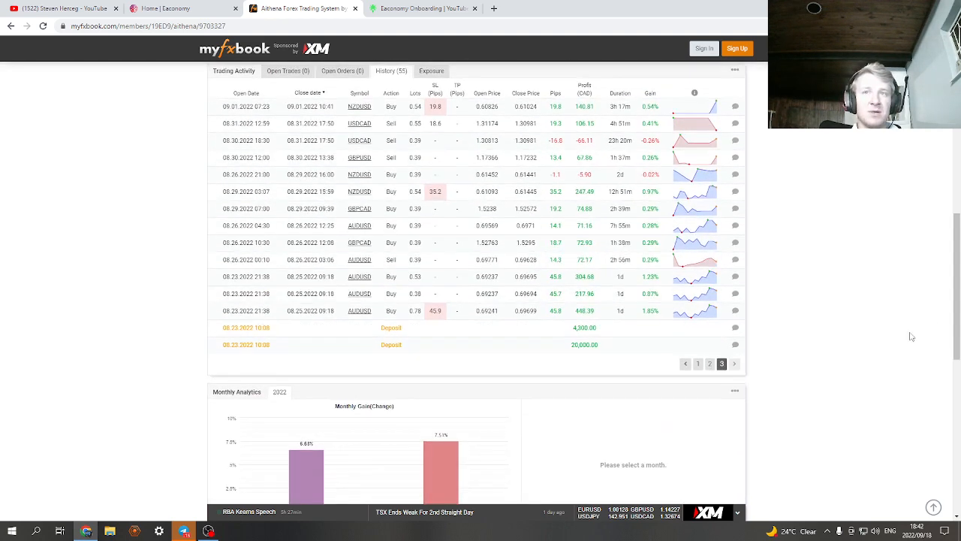
{"action": "mouse_move", "coordinate": [696, 381]}
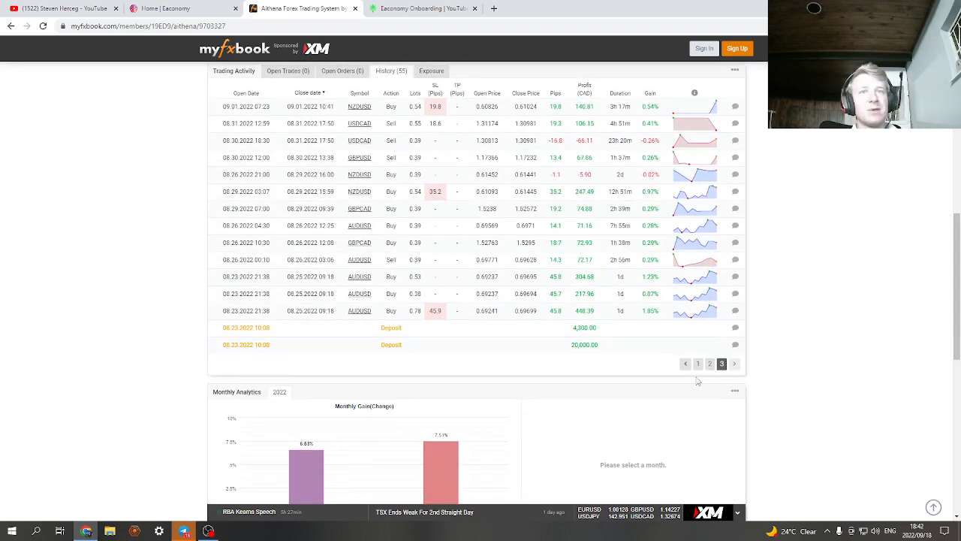
{"action": "left_click", "coordinate": [698, 364]}
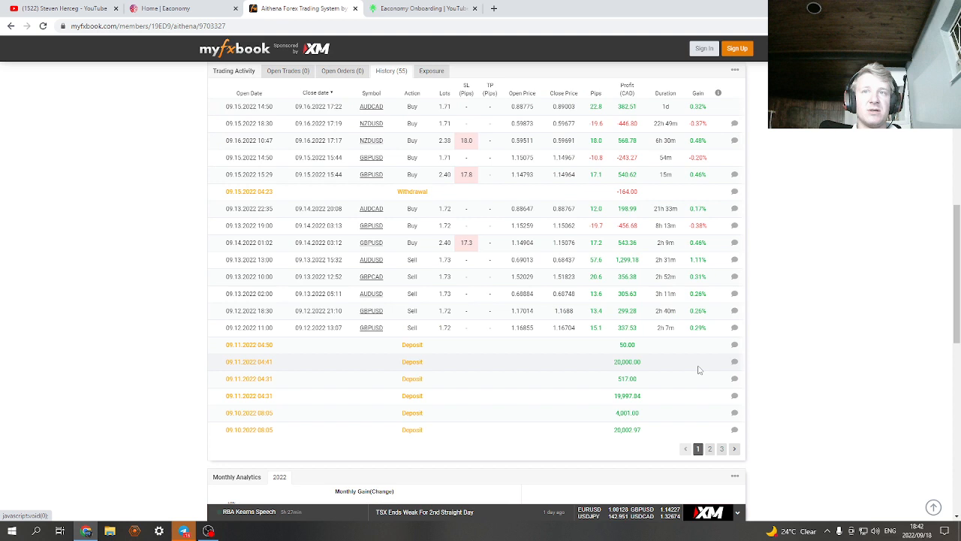
{"action": "scroll", "scroll_direction": "up", "scroll_amount": 3}
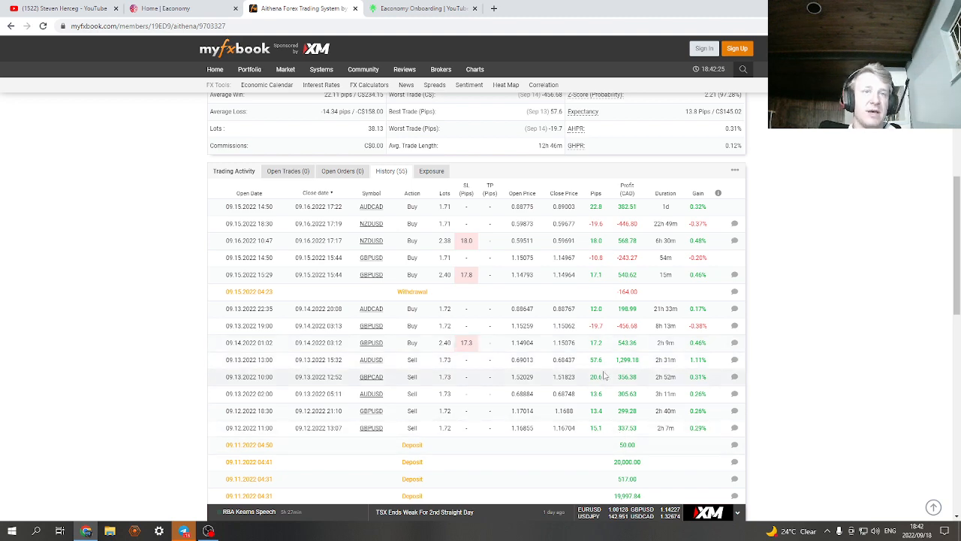
{"action": "scroll", "scroll_direction": "down", "scroll_amount": 3}
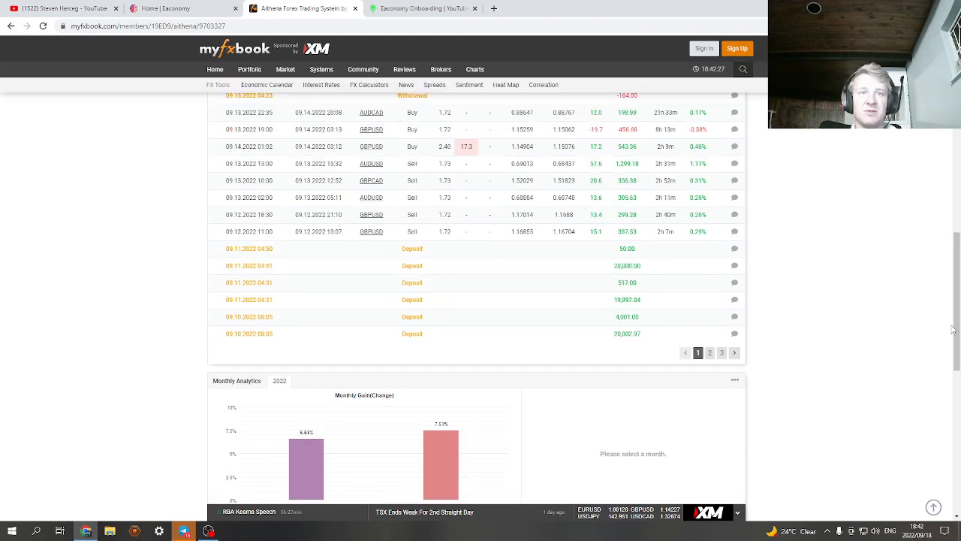
{"action": "scroll", "scroll_direction": "up", "scroll_amount": 3}
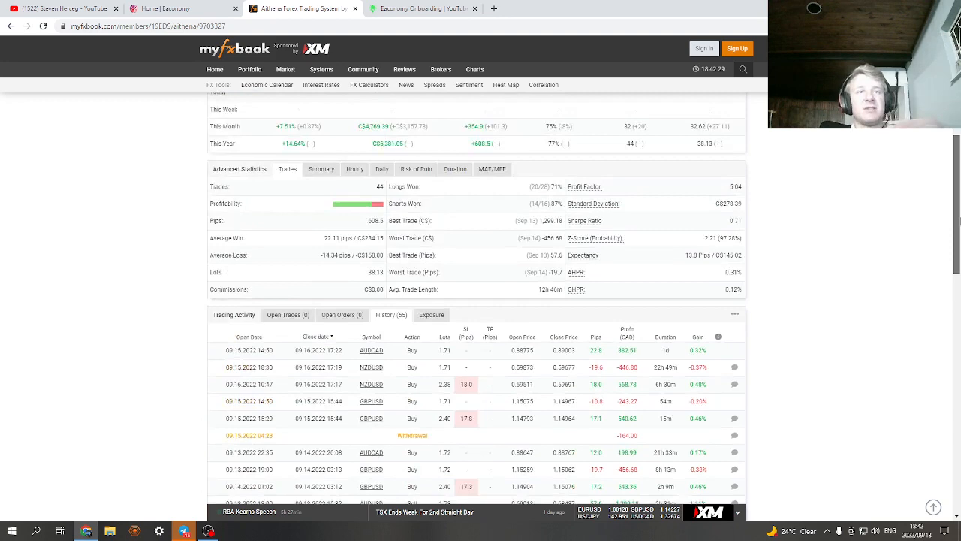
{"action": "scroll", "scroll_direction": "up", "scroll_amount": 3}
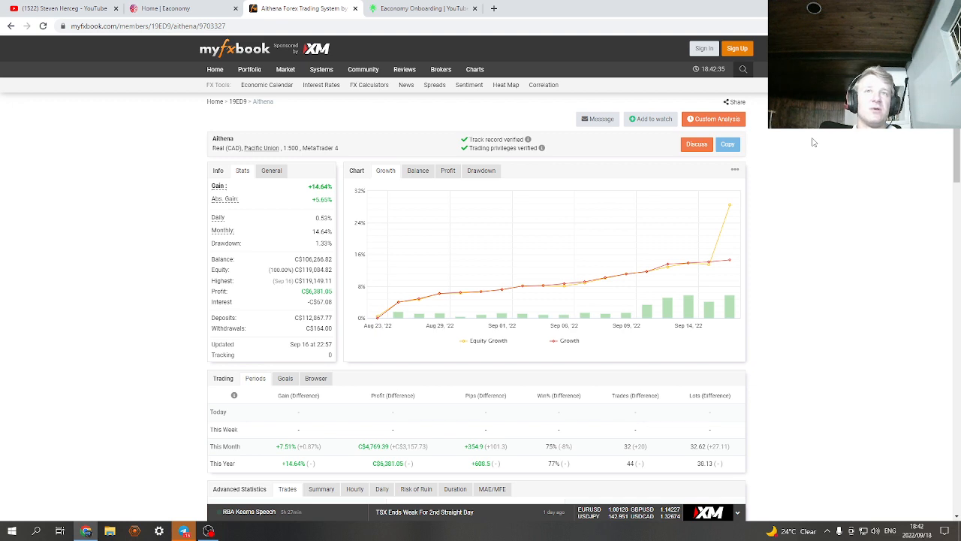
{"action": "mouse_move", "coordinate": [823, 148]}
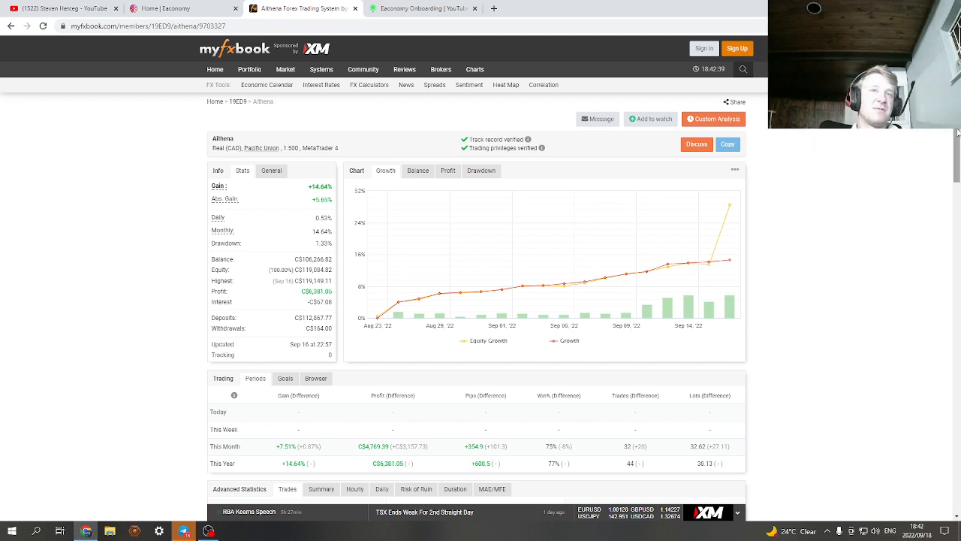
{"action": "scroll", "scroll_direction": "down", "scroll_amount": 3}
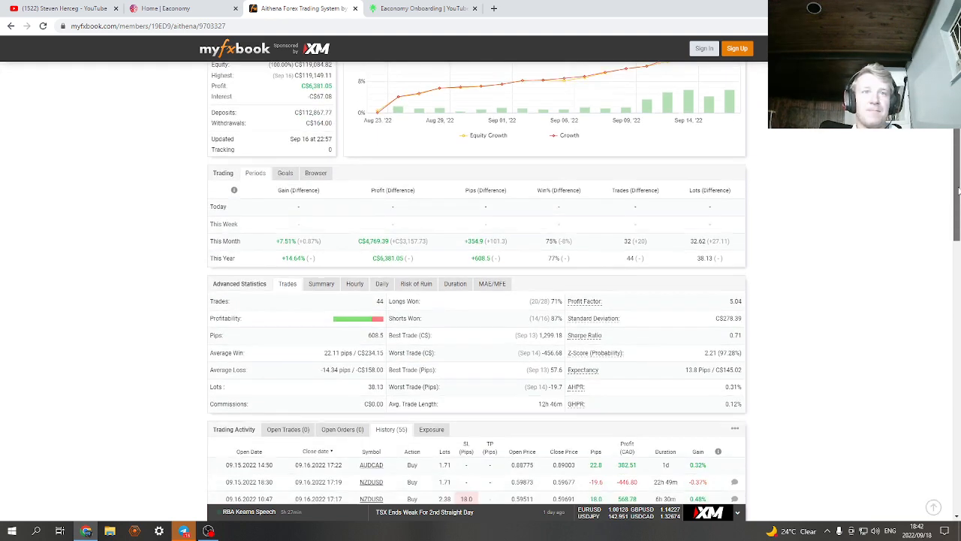
{"action": "scroll", "scroll_direction": "down", "scroll_amount": 3}
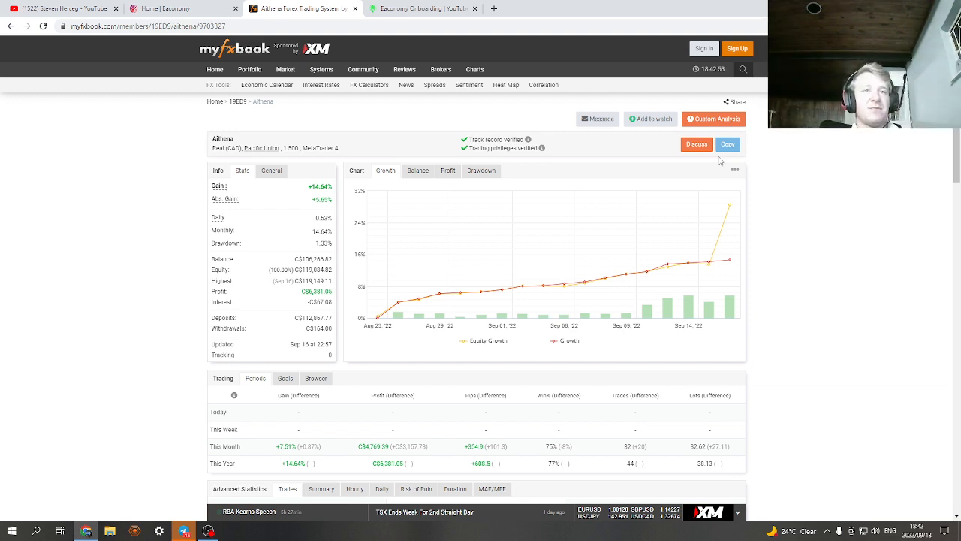
{"action": "mouse_move", "coordinate": [138, 225]}
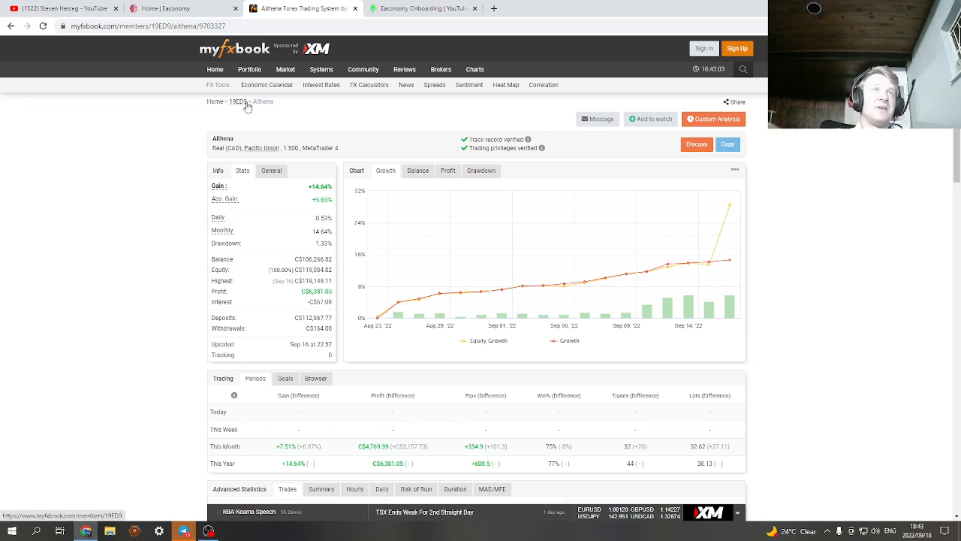
{"action": "mouse_move", "coordinate": [161, 376]}
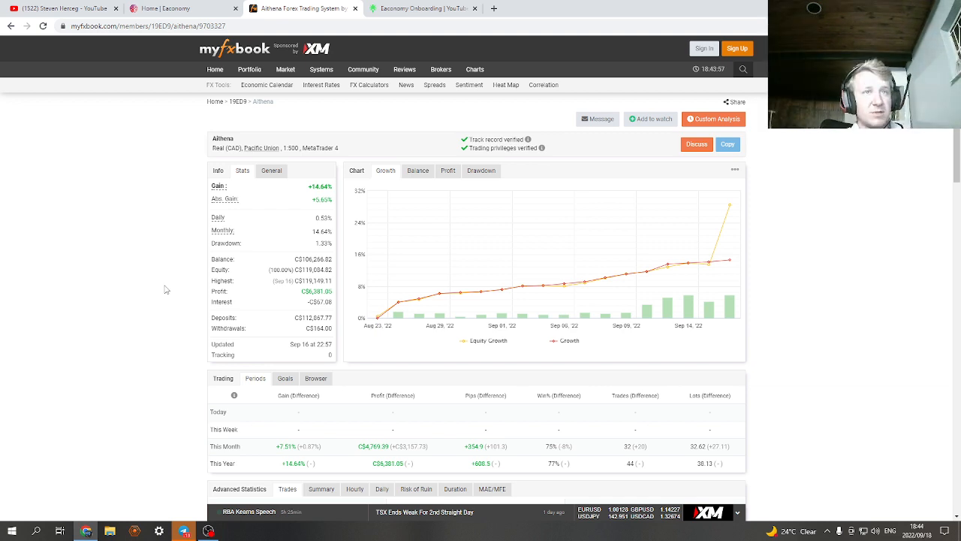
{"action": "mouse_move", "coordinate": [175, 116]}
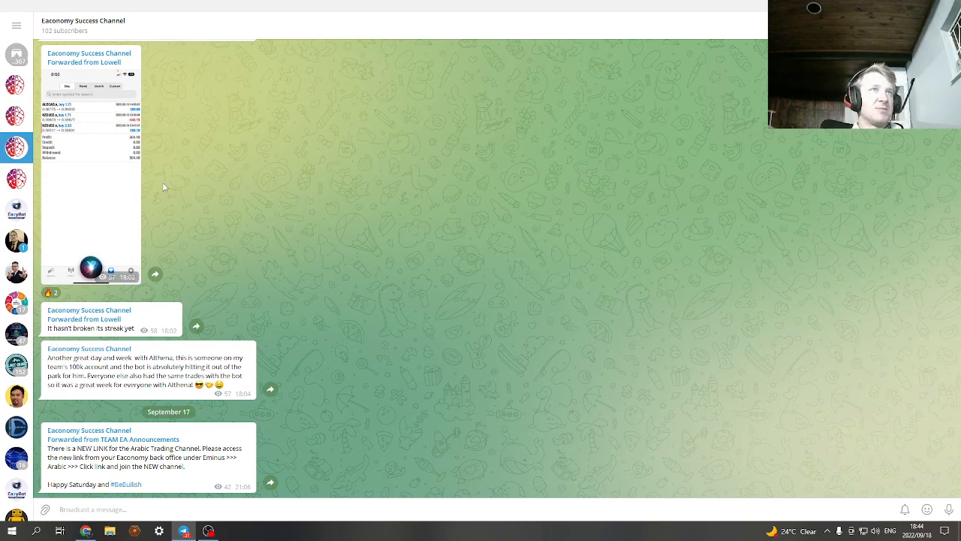
{"action": "mouse_move", "coordinate": [117, 109]}
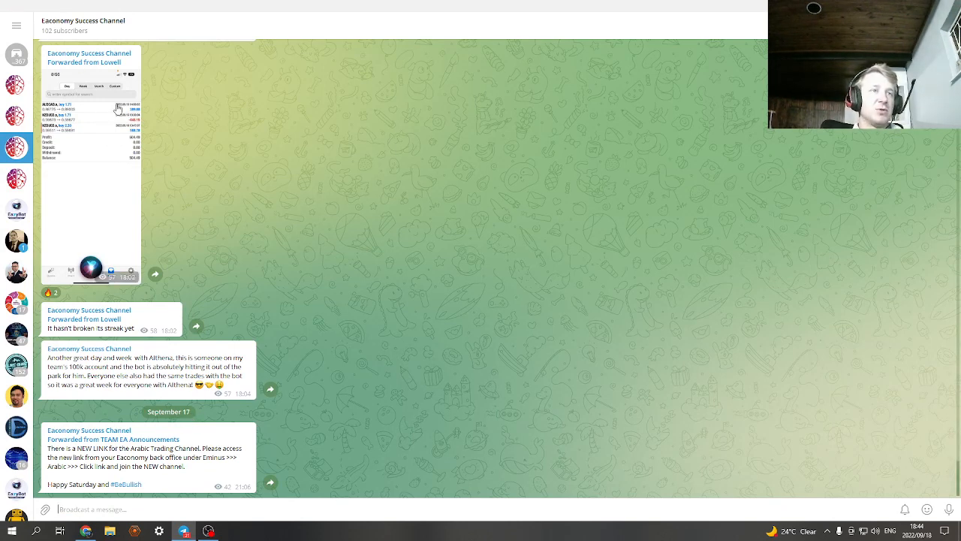
{"action": "mouse_move", "coordinate": [152, 122]}
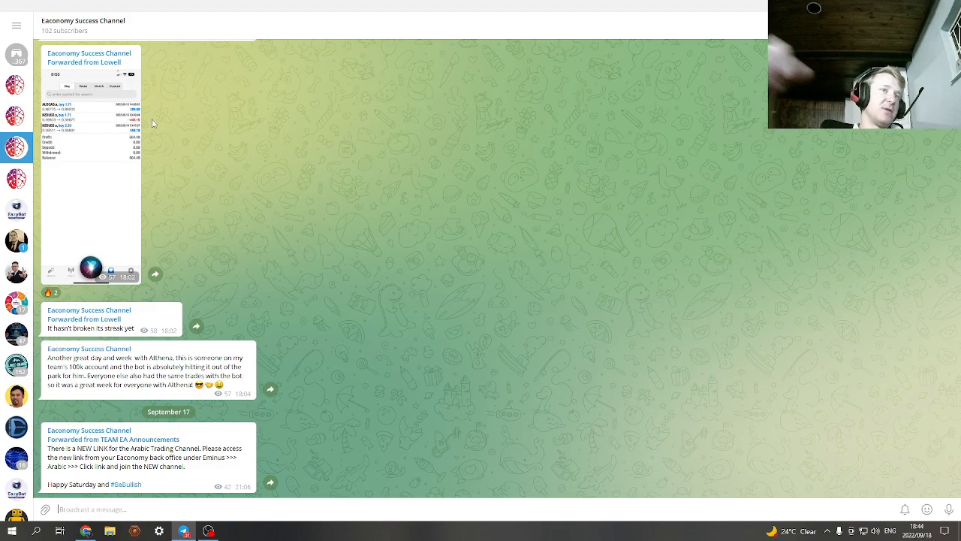
Step: Scroll through mid-September Success Channel posts on server maintenance, trade profits and a marketing notice
{"action": "scroll", "scroll_direction": "up", "scroll_amount": 3}
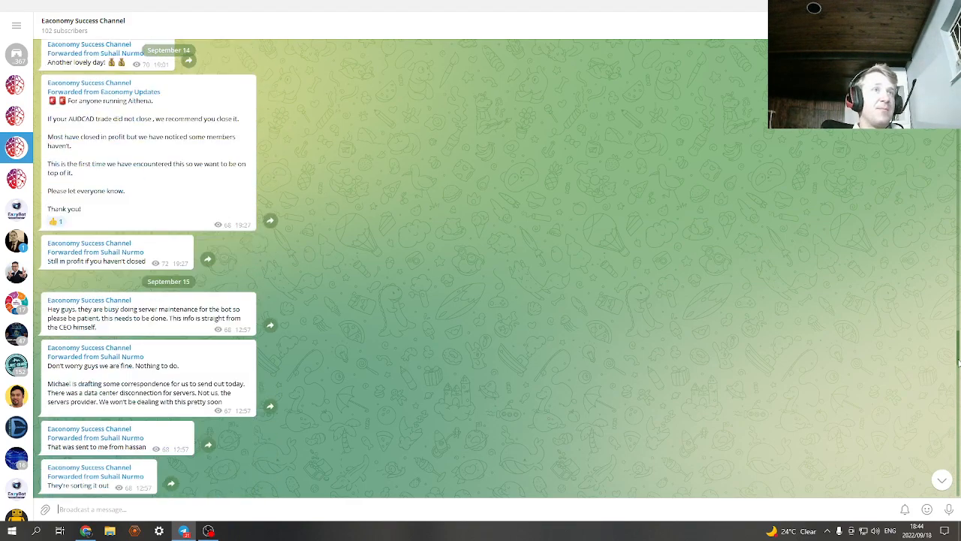
{"action": "scroll", "scroll_direction": "down", "scroll_amount": 3}
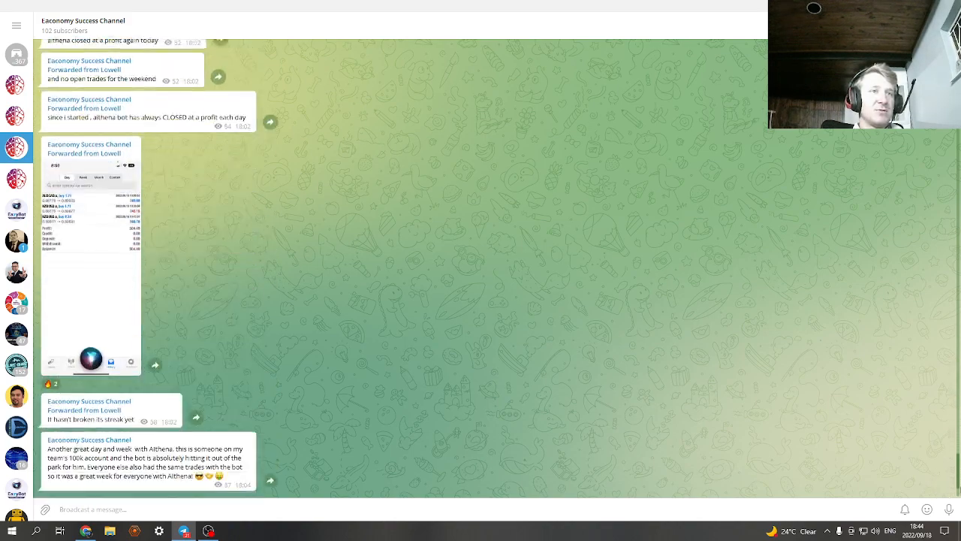
{"action": "scroll", "scroll_direction": "down", "scroll_amount": 3}
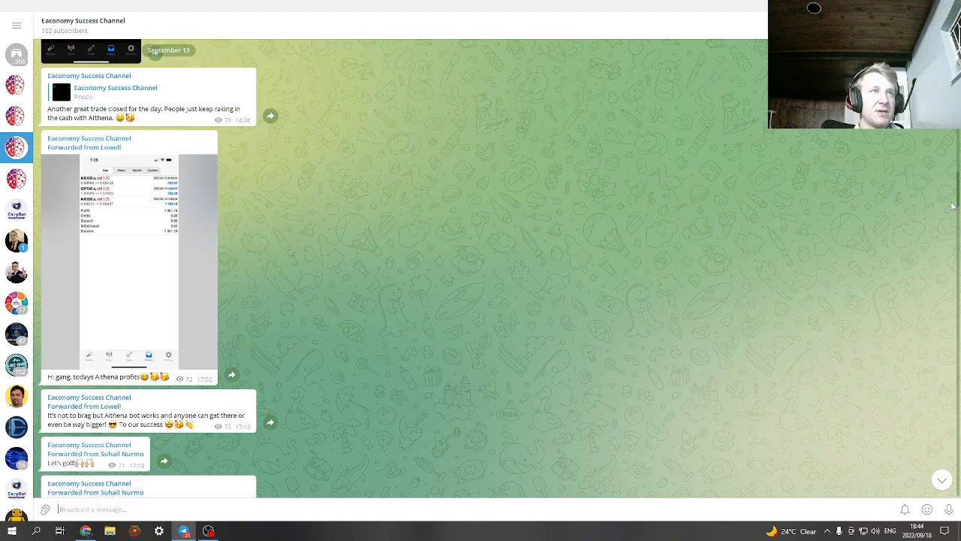
{"action": "scroll", "scroll_direction": "down", "scroll_amount": 3}
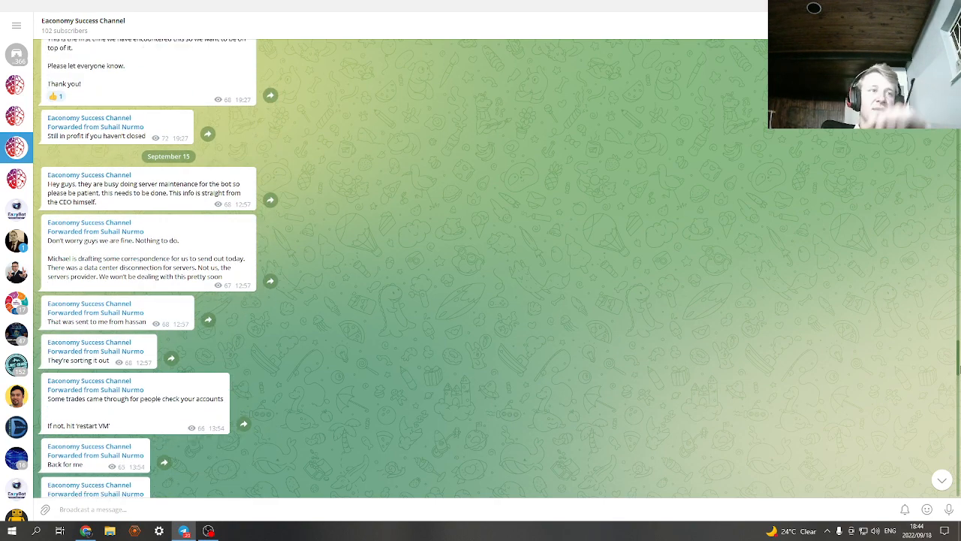
{"action": "scroll", "scroll_direction": "down", "scroll_amount": 3}
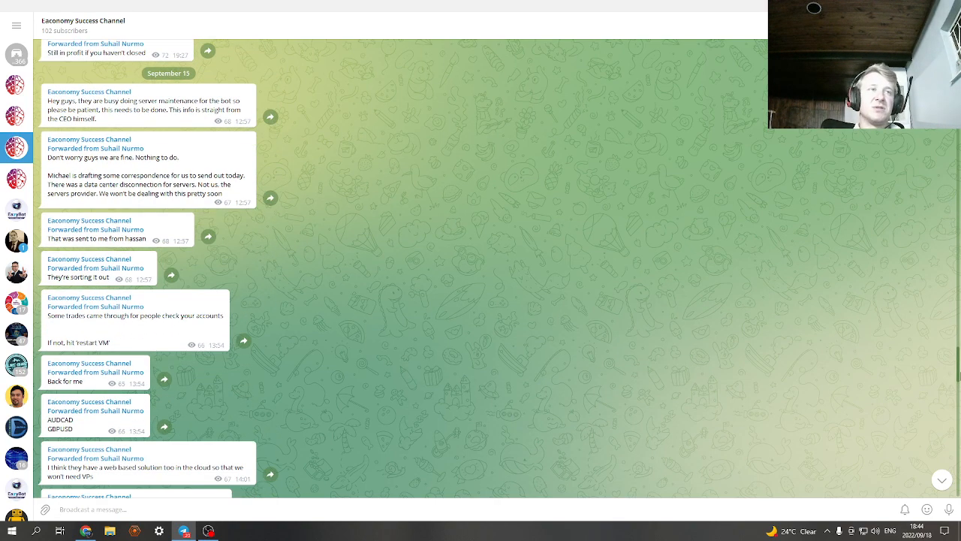
{"action": "scroll", "scroll_direction": "down", "scroll_amount": 3}
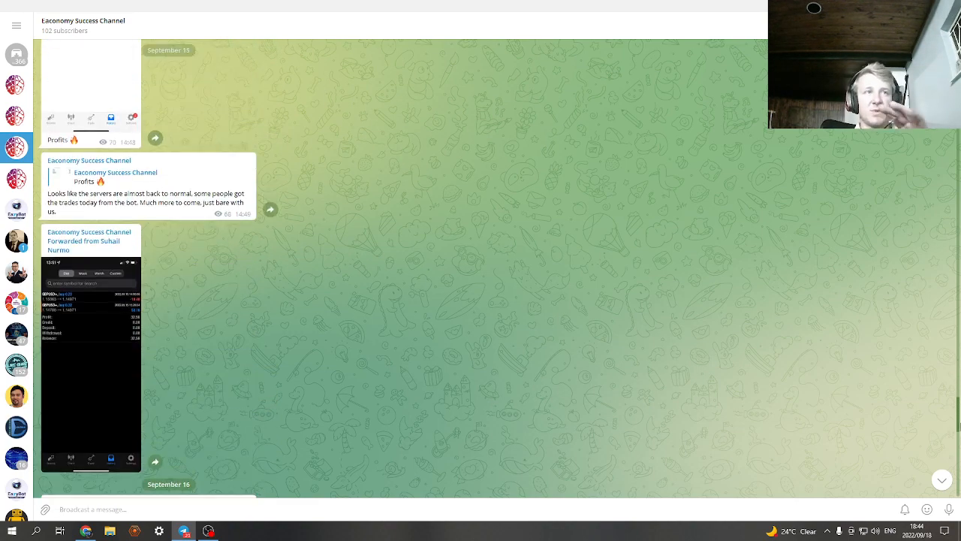
{"action": "scroll", "scroll_direction": "down", "scroll_amount": 3}
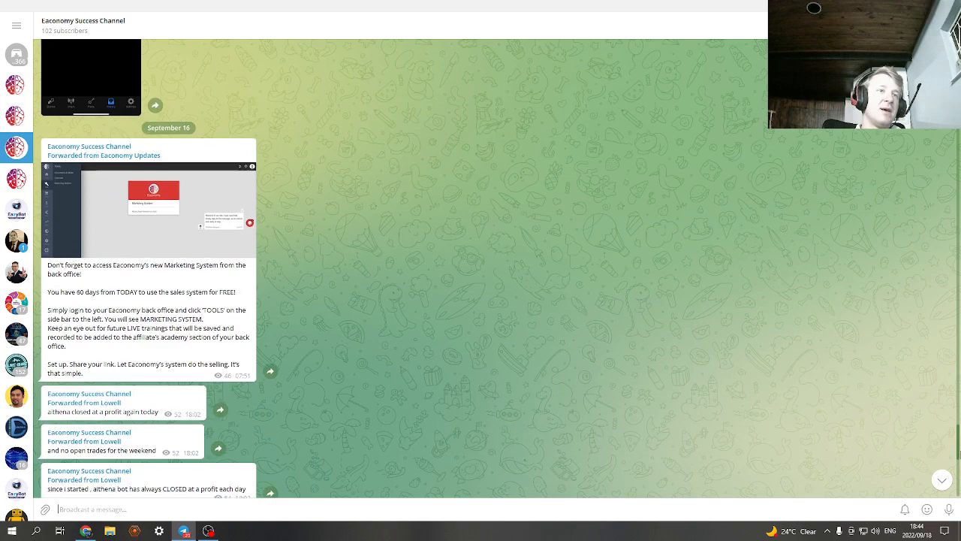
{"action": "scroll", "scroll_direction": "down", "scroll_amount": 3}
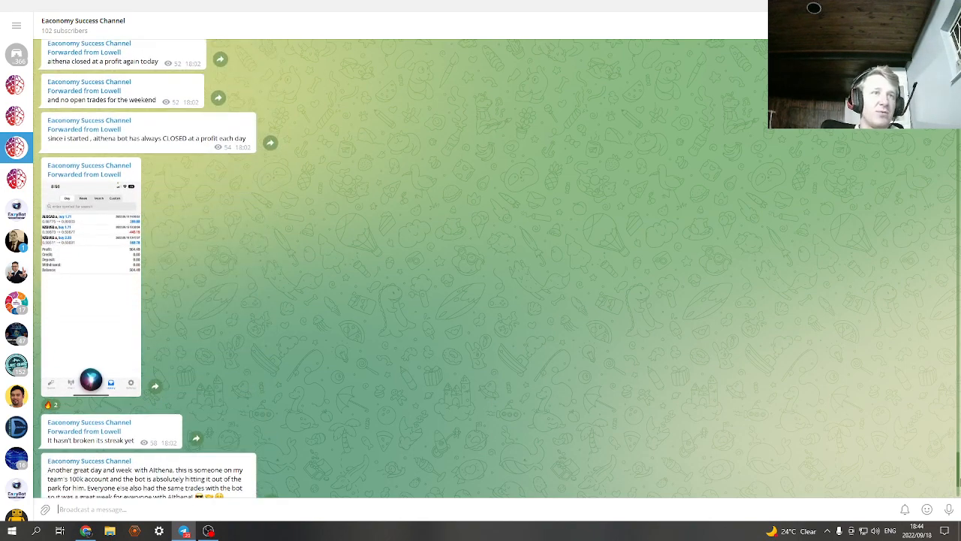
Step: Scroll the channel feed to the latest September 17 post and bring up its 20 shared links
{"action": "scroll", "scroll_direction": "down", "scroll_amount": 3}
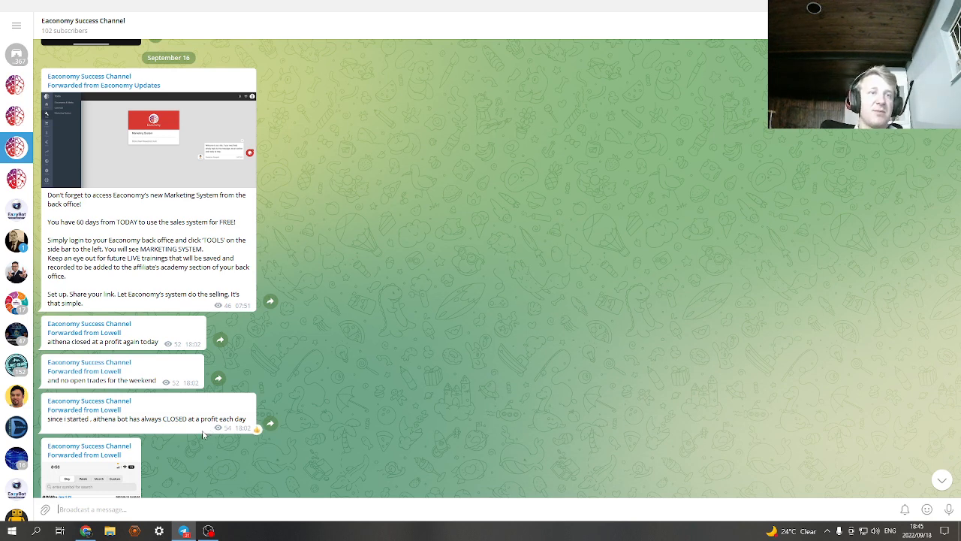
{"action": "mouse_move", "coordinate": [952, 333]}
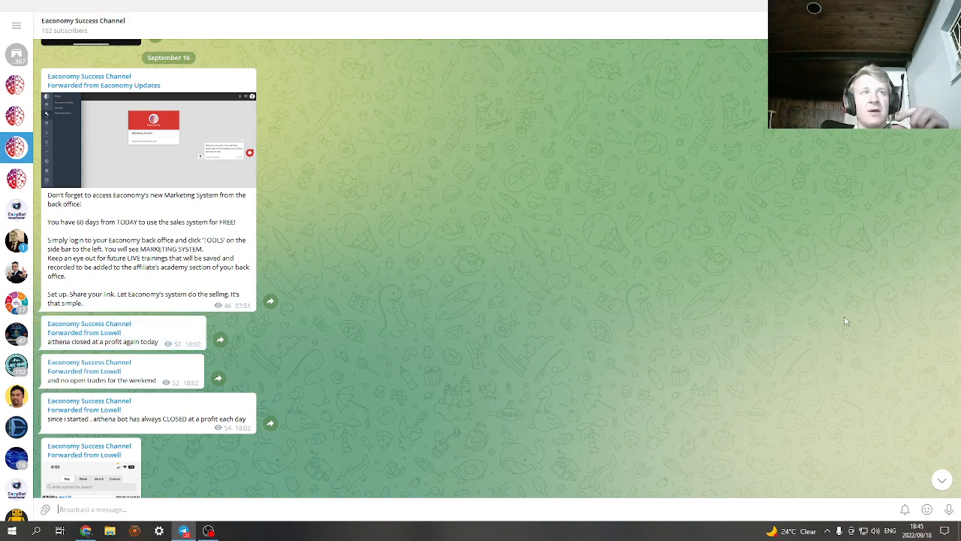
{"action": "scroll", "scroll_direction": "up", "scroll_amount": 3}
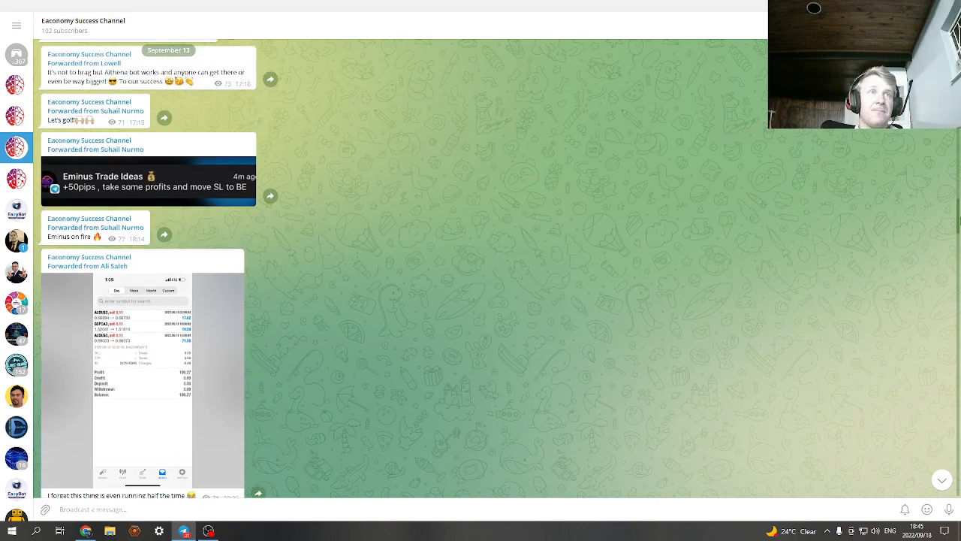
{"action": "scroll", "scroll_direction": "down", "scroll_amount": 3}
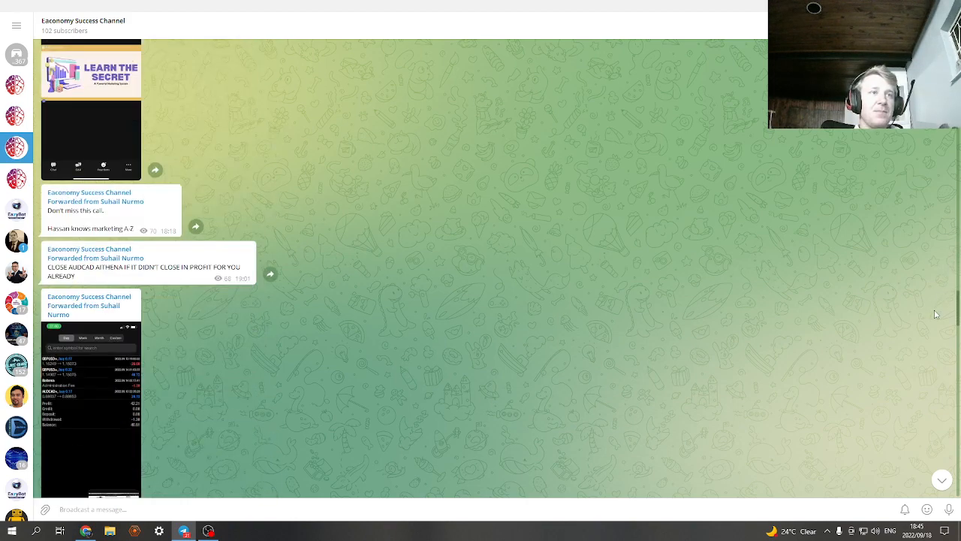
{"action": "scroll", "scroll_direction": "down", "scroll_amount": 3}
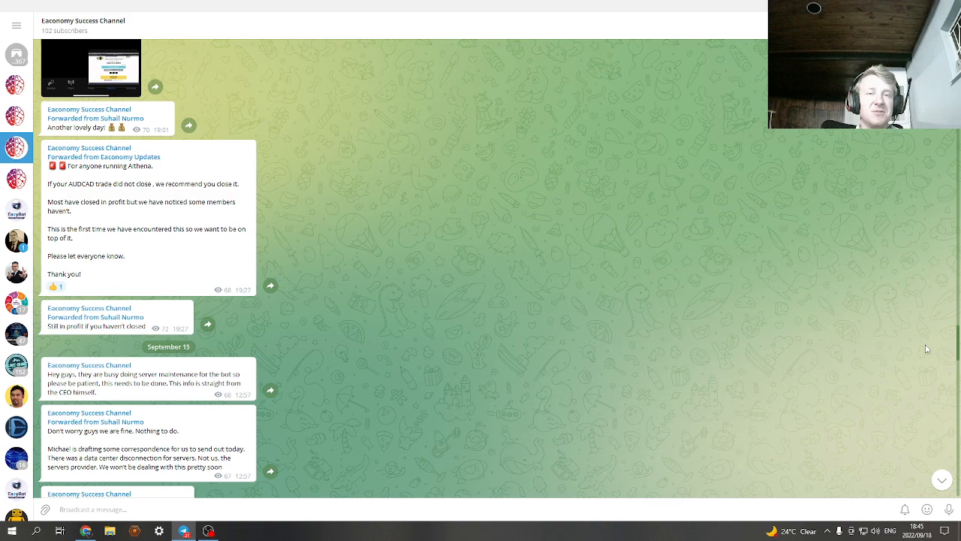
{"action": "scroll", "scroll_direction": "down", "scroll_amount": 3}
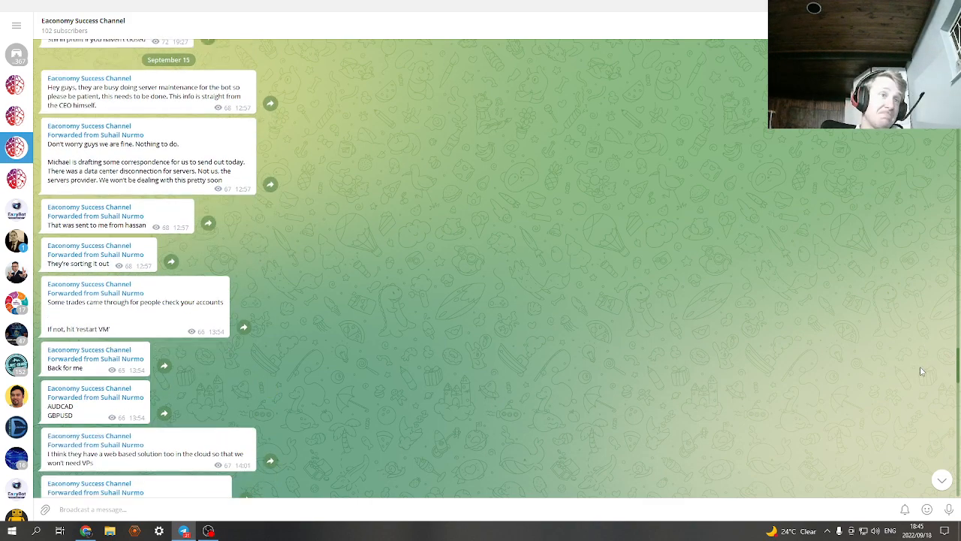
{"action": "scroll", "scroll_direction": "down", "scroll_amount": 3}
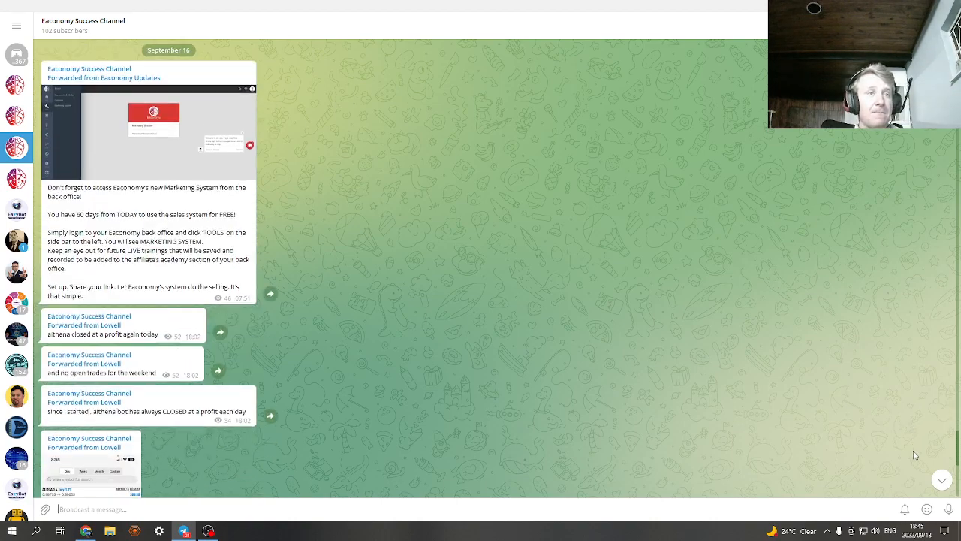
{"action": "scroll", "scroll_direction": "down", "scroll_amount": 3}
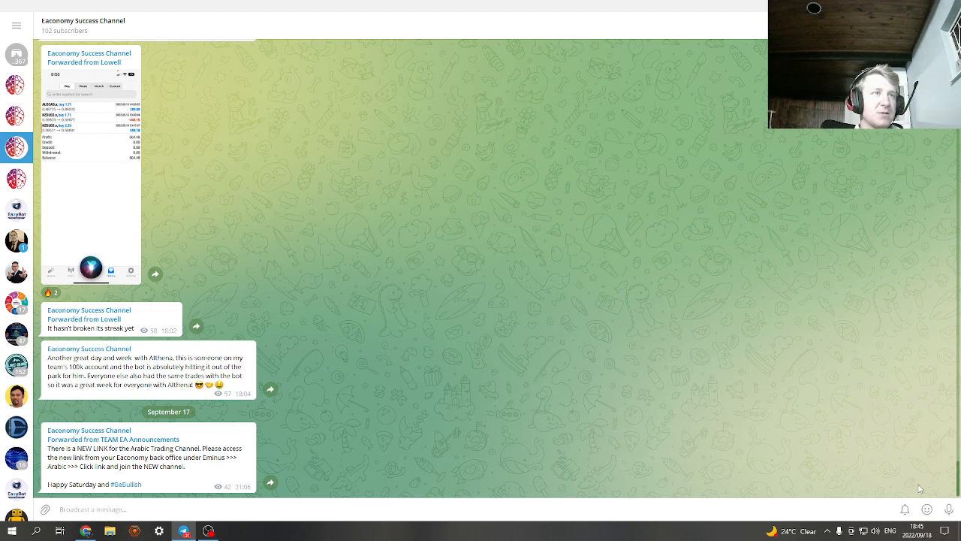
{"action": "mouse_move", "coordinate": [409, 307]}
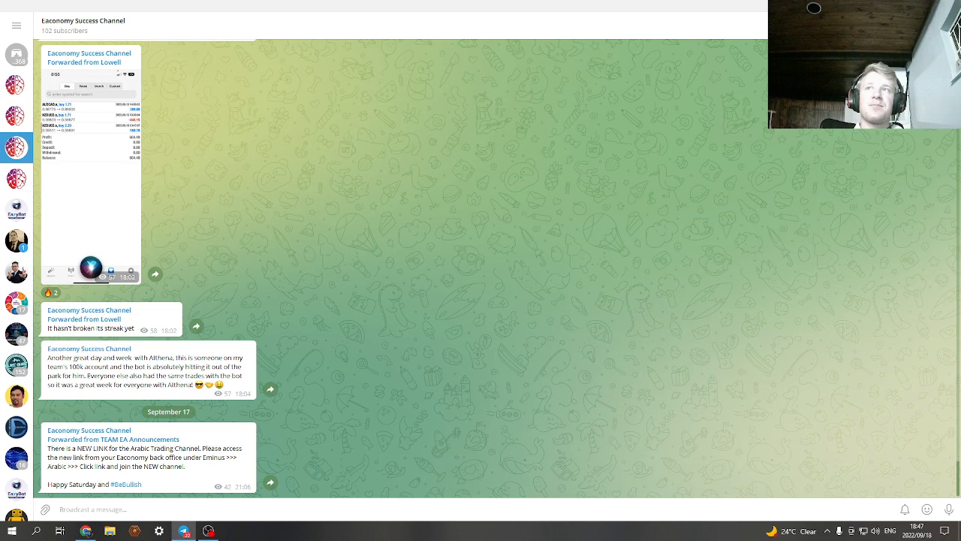
{"action": "mouse_move", "coordinate": [681, 92]}
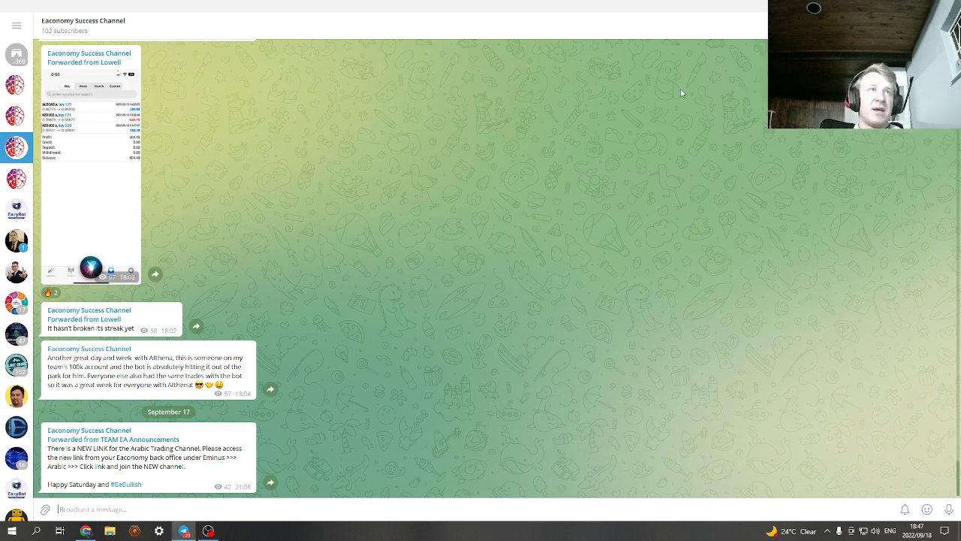
{"action": "mouse_move", "coordinate": [210, 114]}
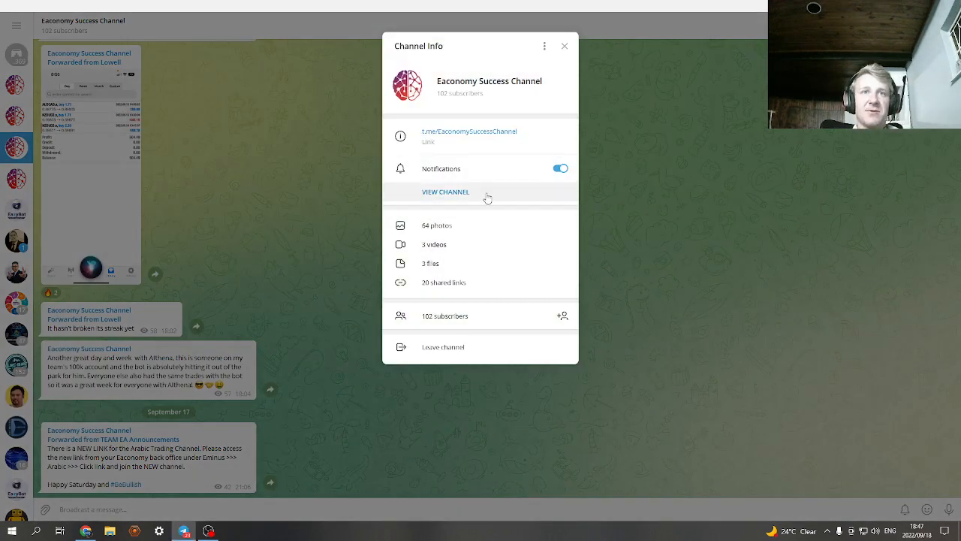
{"action": "mouse_move", "coordinate": [450, 286]}
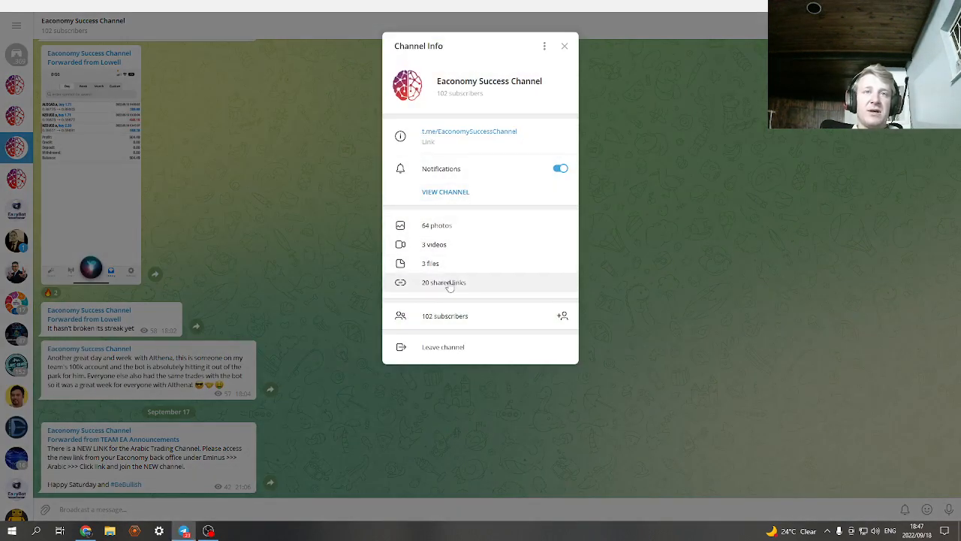
{"action": "left_click", "coordinate": [444, 282]}
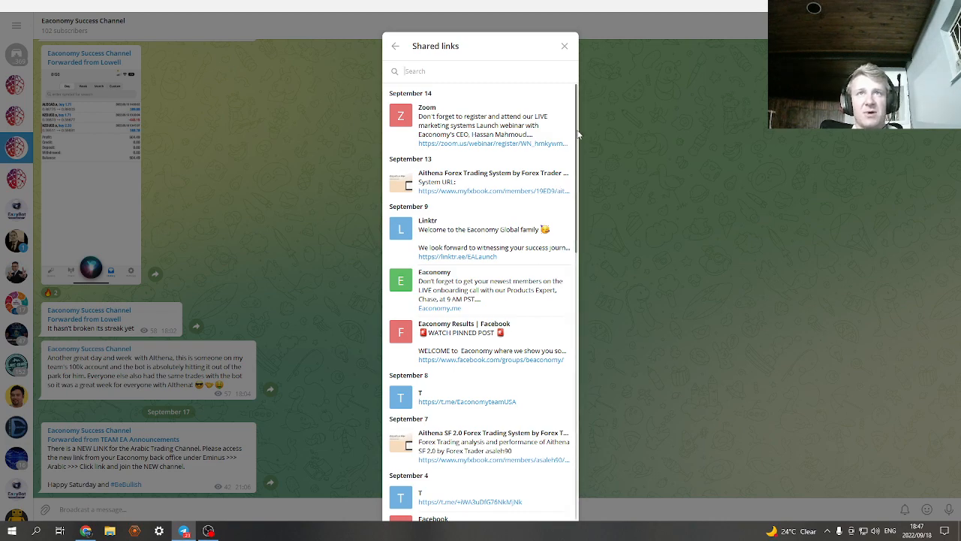
Step: Browse the shared Zoom, Linktr and Facebook links and follow the September 9 linktr.ee/EALaunch onboarding link
{"action": "scroll", "scroll_direction": "down", "scroll_amount": 3}
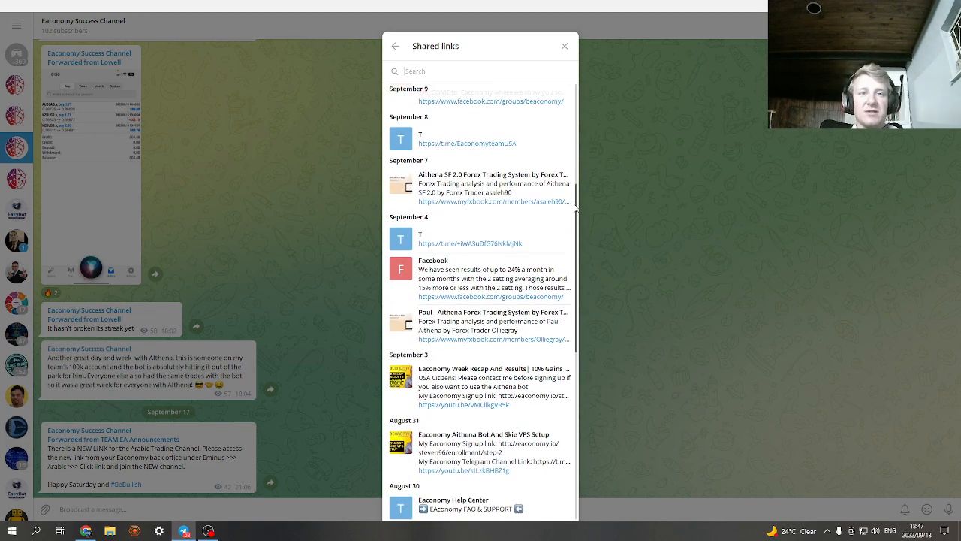
{"action": "mouse_move", "coordinate": [485, 338]}
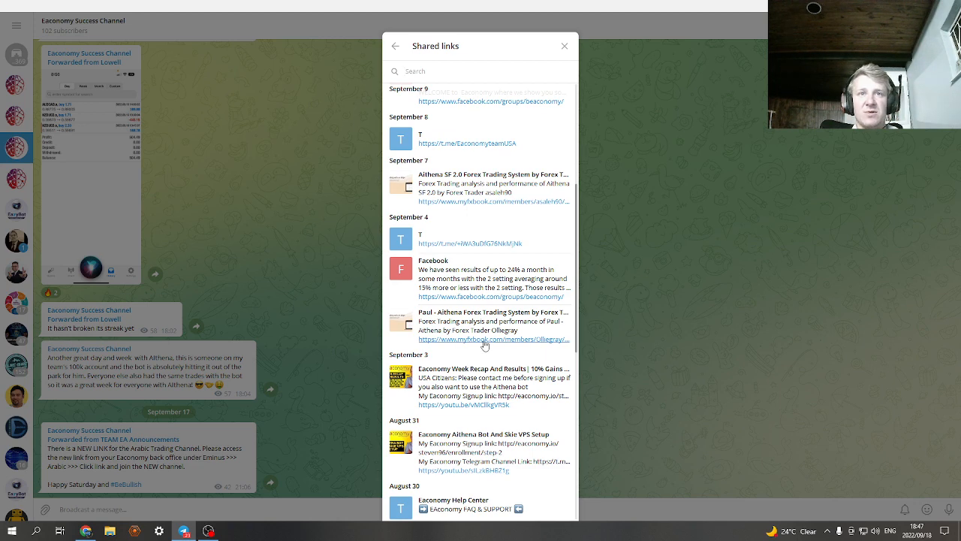
{"action": "mouse_move", "coordinate": [580, 212]}
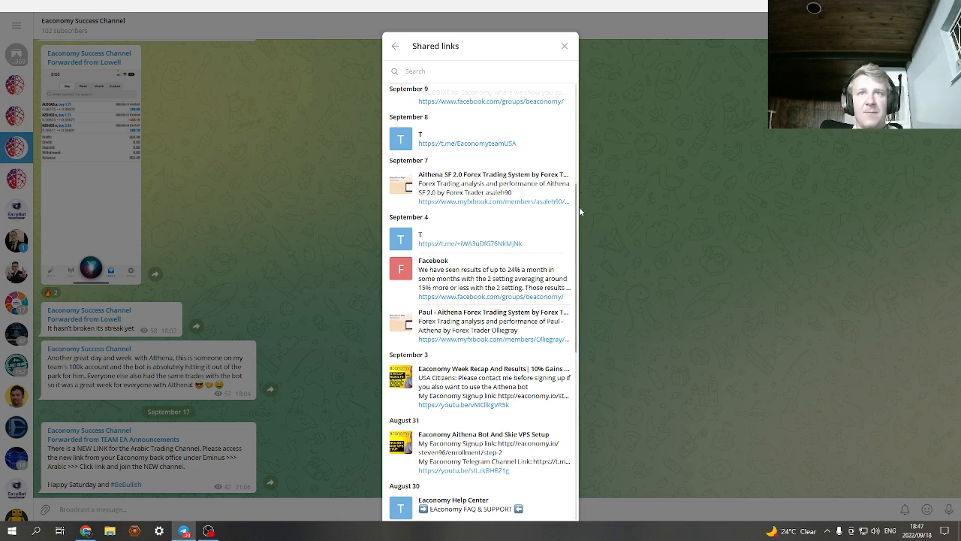
{"action": "scroll", "scroll_direction": "up", "scroll_amount": 3}
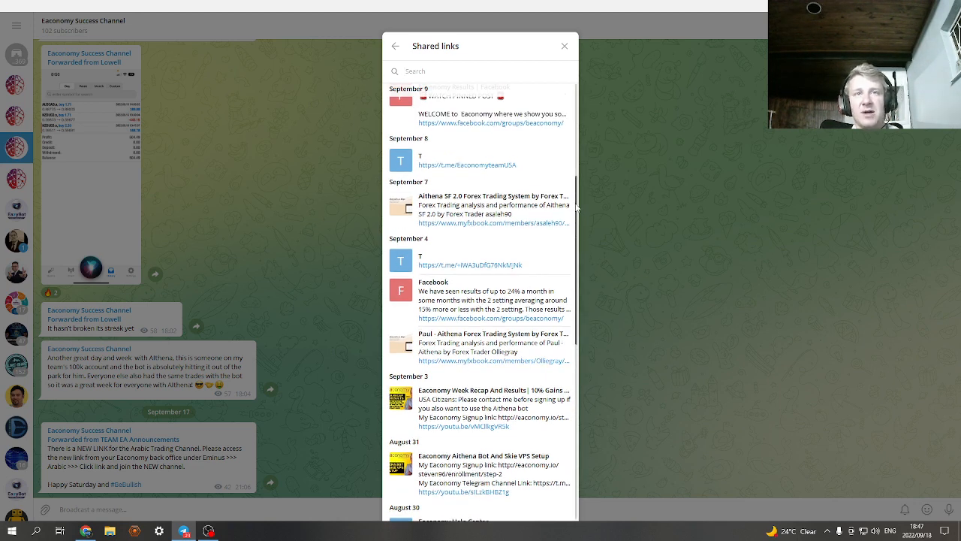
{"action": "scroll", "scroll_direction": "up", "scroll_amount": 3}
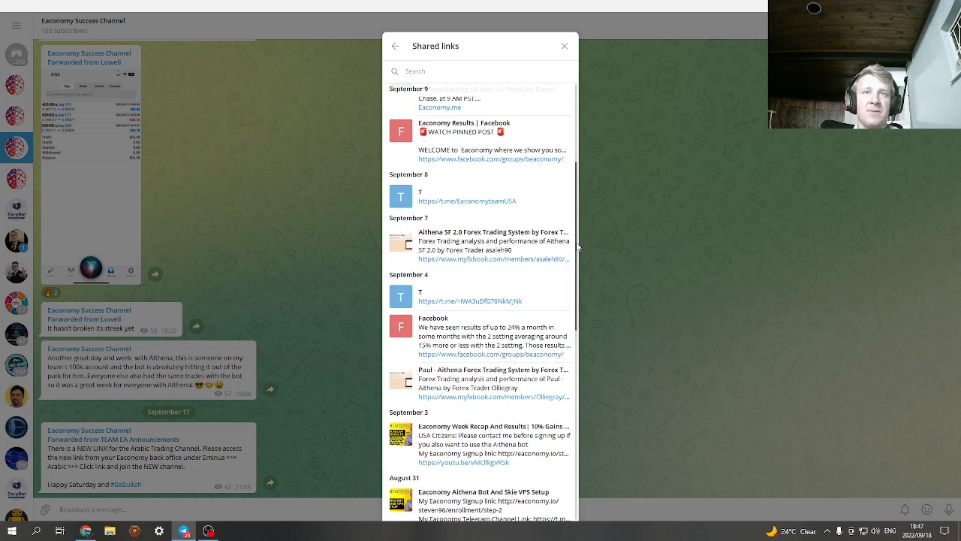
{"action": "mouse_move", "coordinate": [456, 380]}
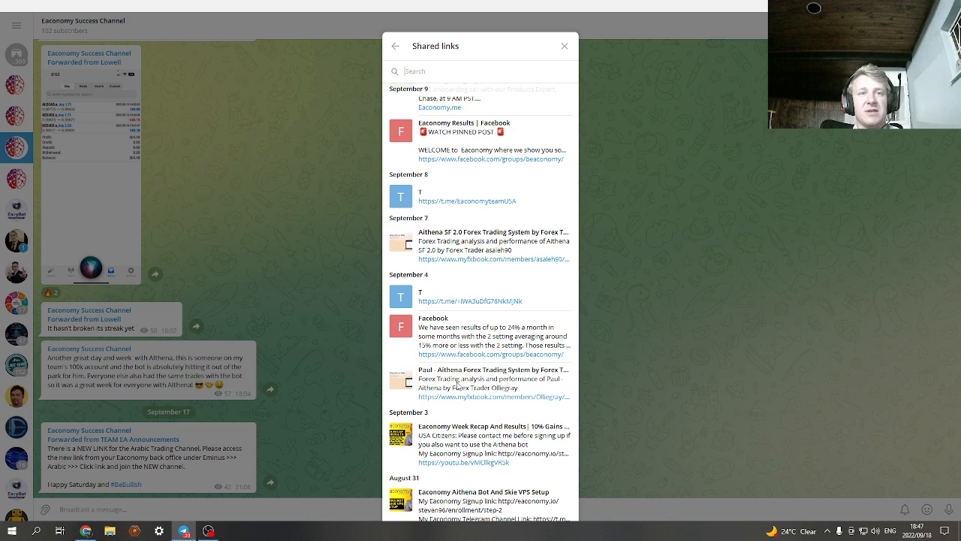
{"action": "mouse_move", "coordinate": [541, 390]}
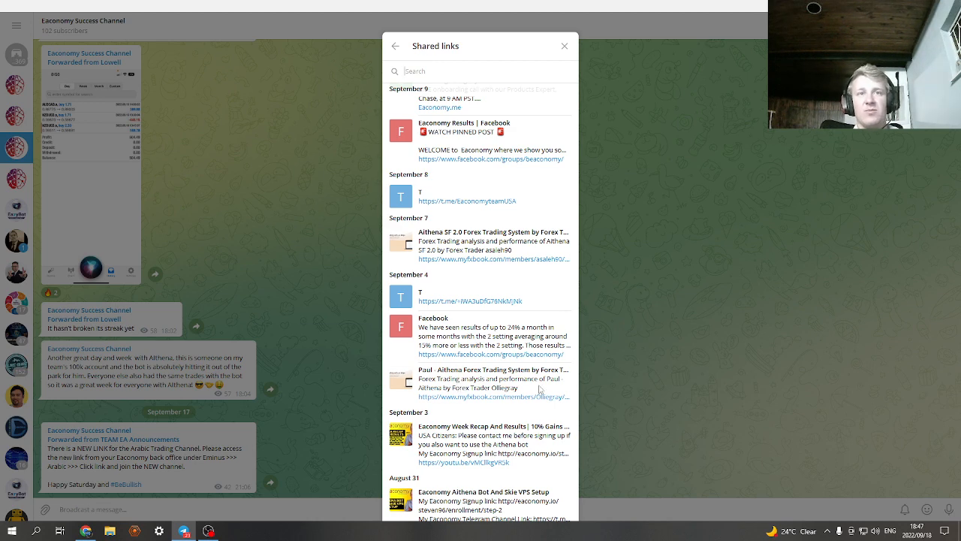
{"action": "mouse_move", "coordinate": [418, 389]}
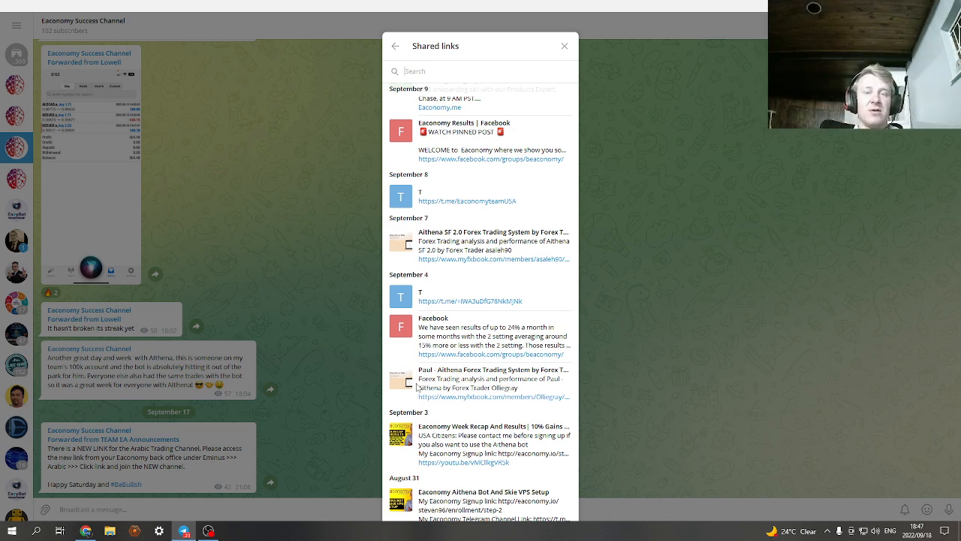
{"action": "mouse_move", "coordinate": [564, 274]}
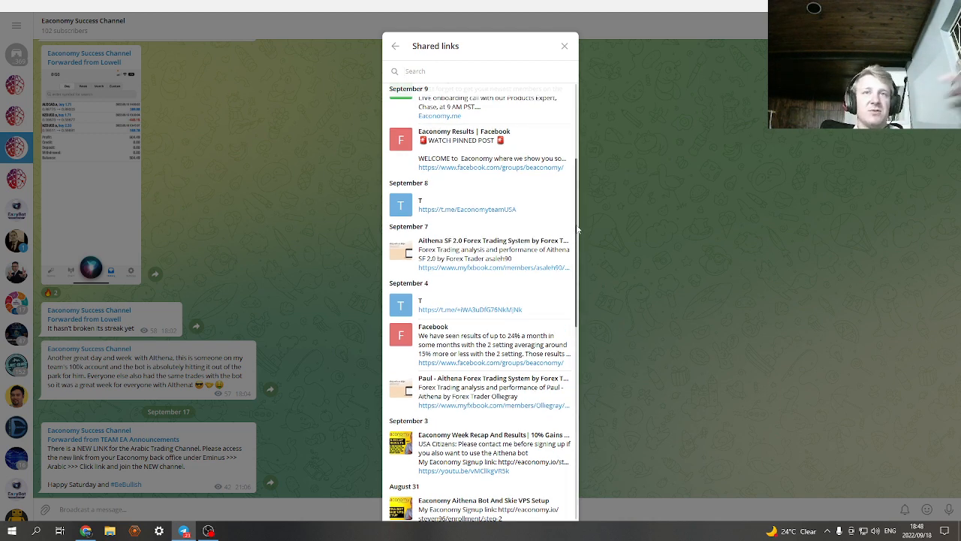
{"action": "scroll", "scroll_direction": "up", "scroll_amount": 3}
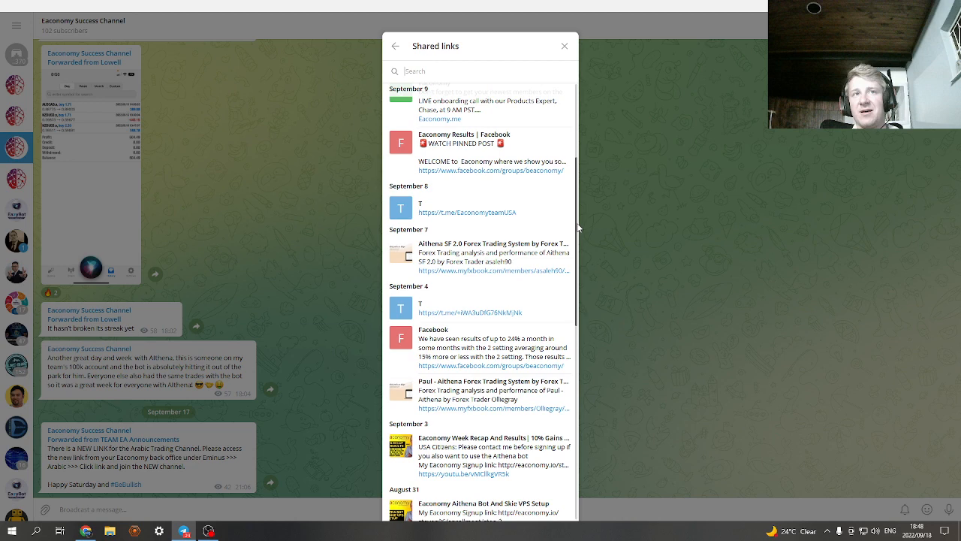
{"action": "scroll", "scroll_direction": "up", "scroll_amount": 3}
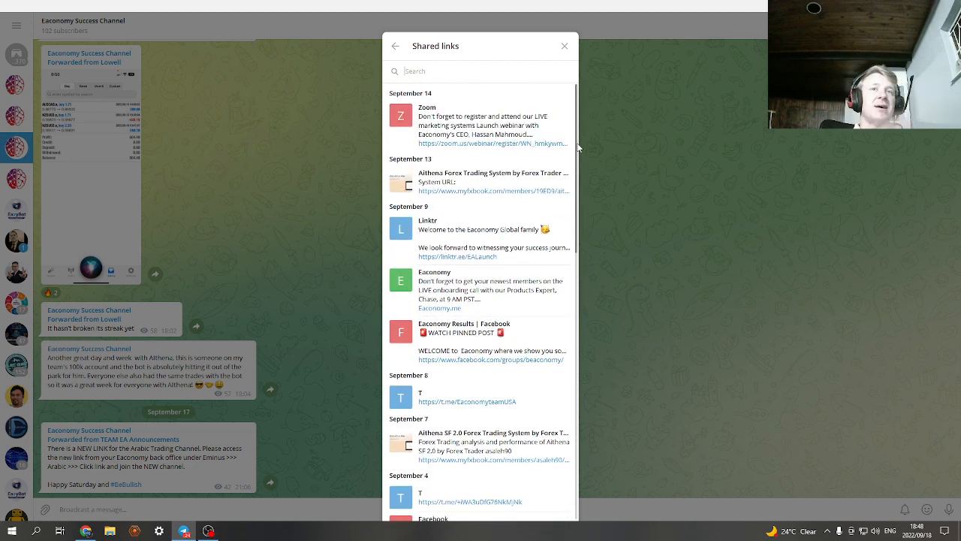
{"action": "scroll", "scroll_direction": "down", "scroll_amount": 3}
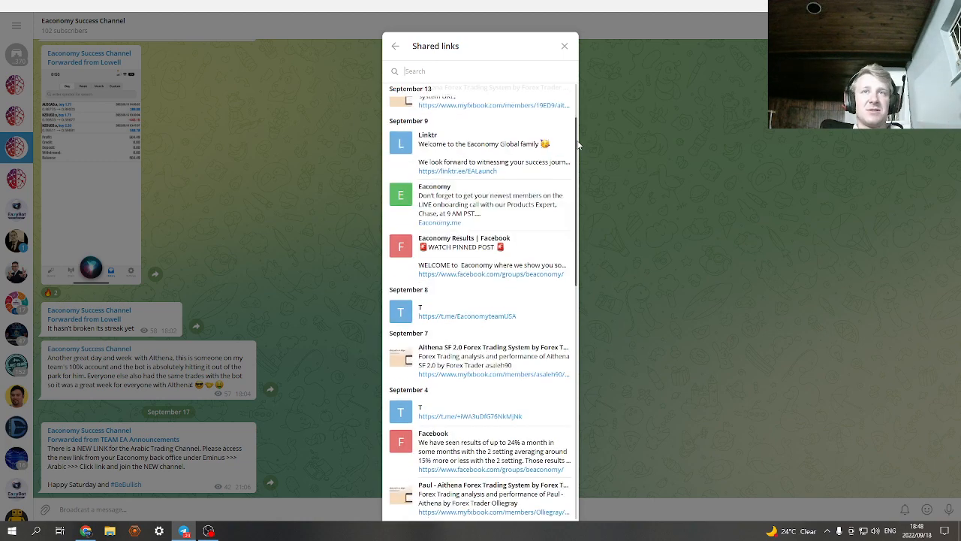
{"action": "scroll", "scroll_direction": "up", "scroll_amount": 3}
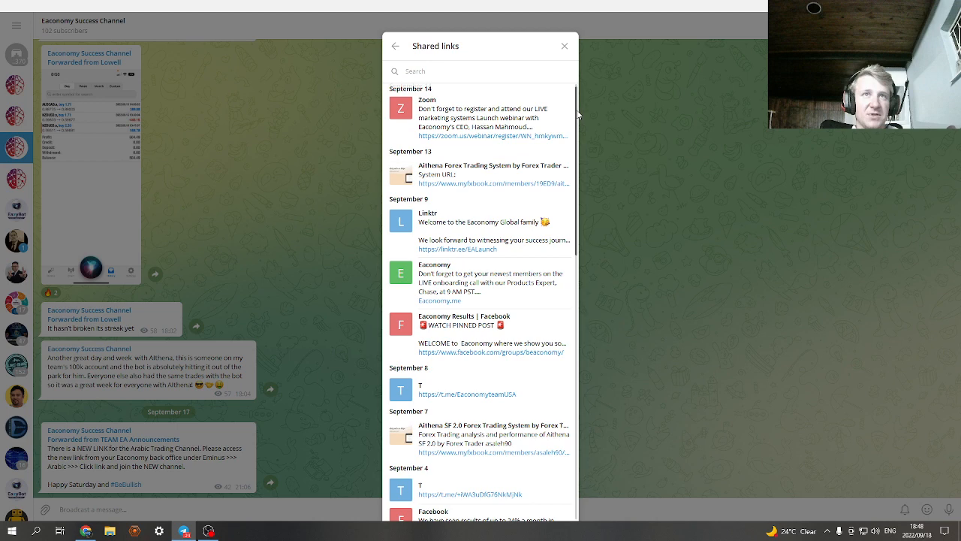
{"action": "scroll", "scroll_direction": "up", "scroll_amount": 3}
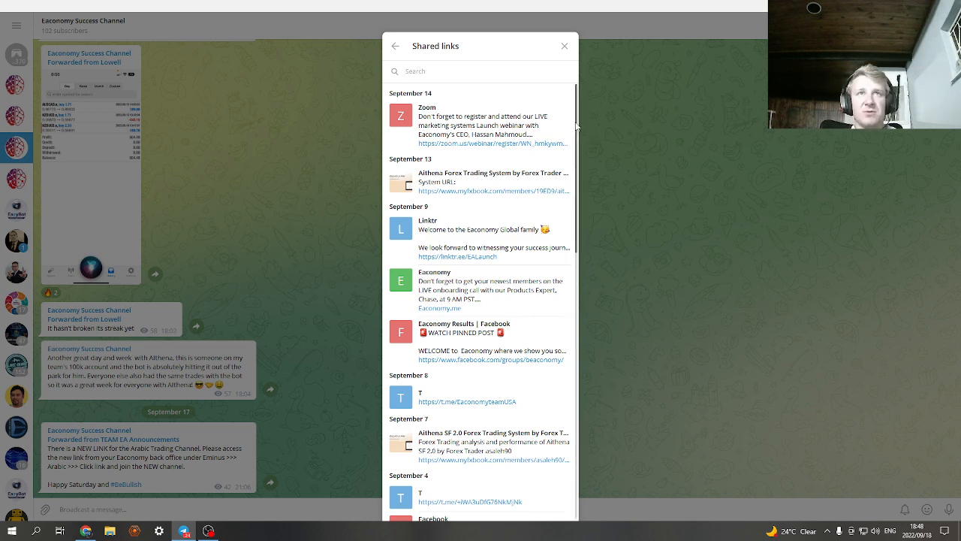
{"action": "scroll", "scroll_direction": "down", "scroll_amount": 3}
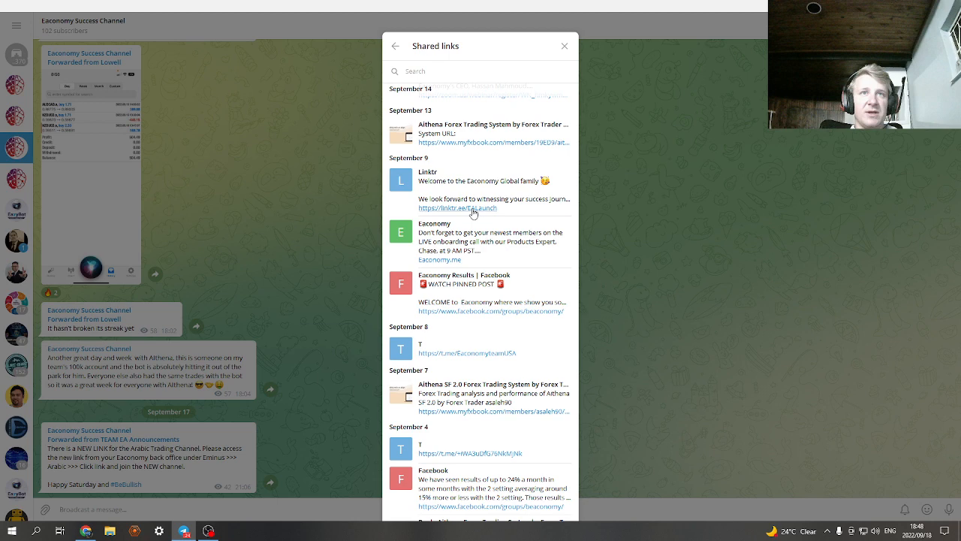
{"action": "left_click", "coordinate": [457, 208]}
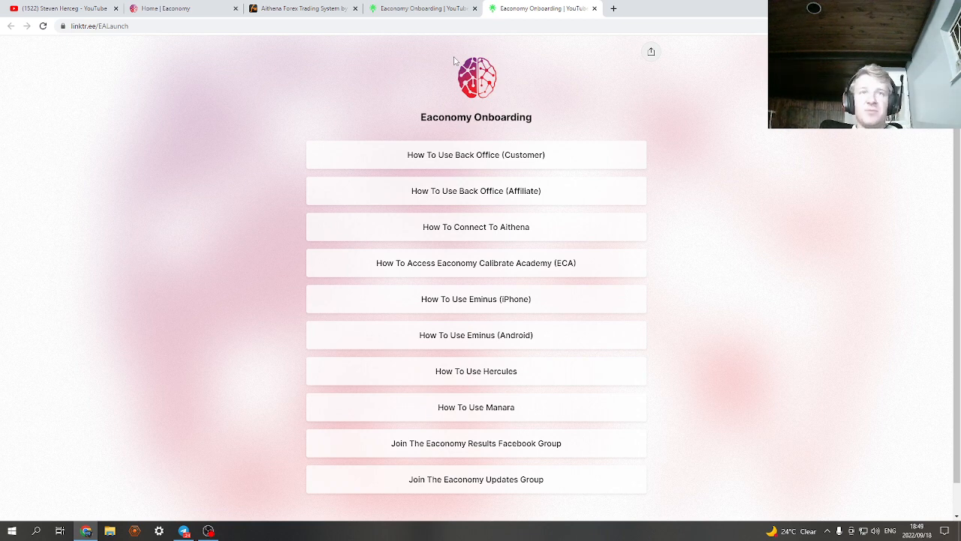
Step: Review the Eaconomy Onboarding Linktree page, then switch to the Eaconomy Web Office home
{"action": "scroll", "scroll_direction": "up", "scroll_amount": 3}
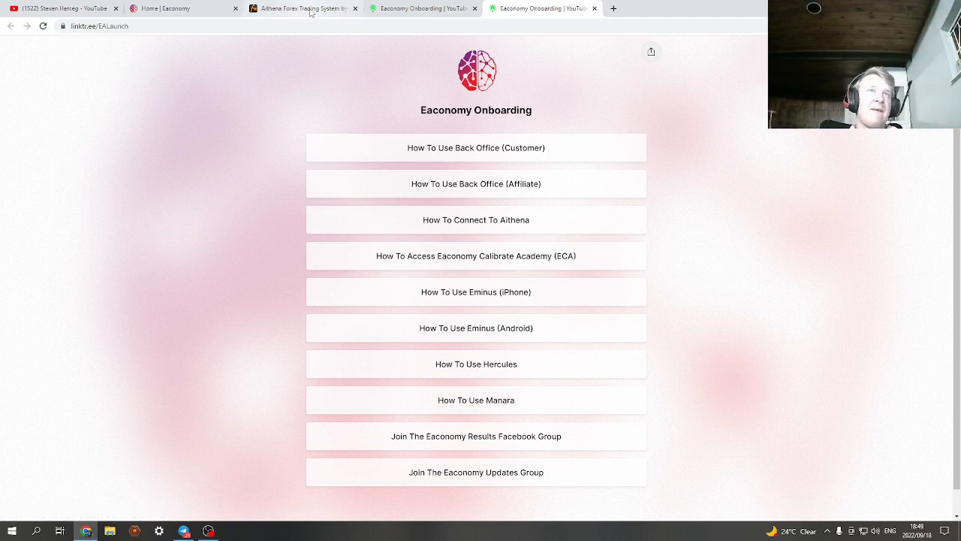
{"action": "left_click", "coordinate": [180, 9]}
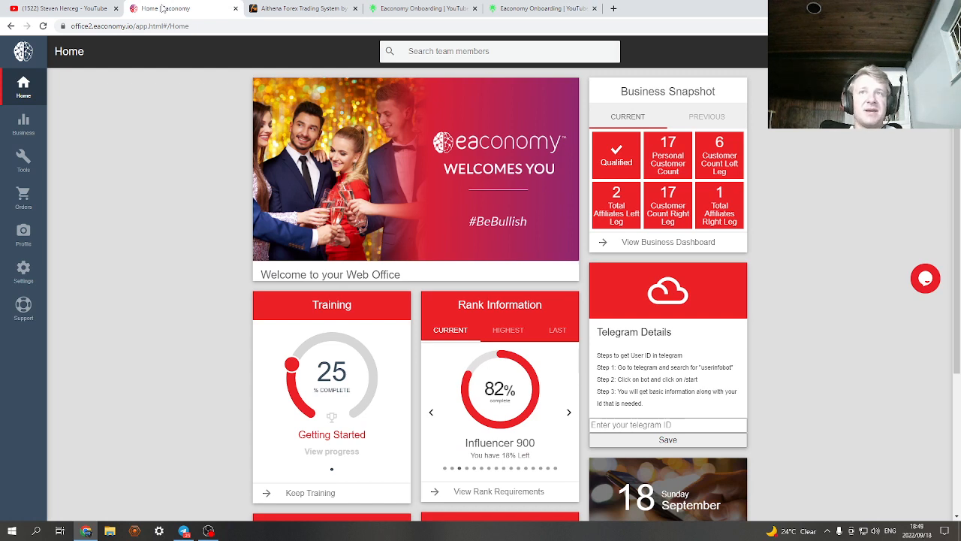
{"action": "mouse_move", "coordinate": [349, 56]}
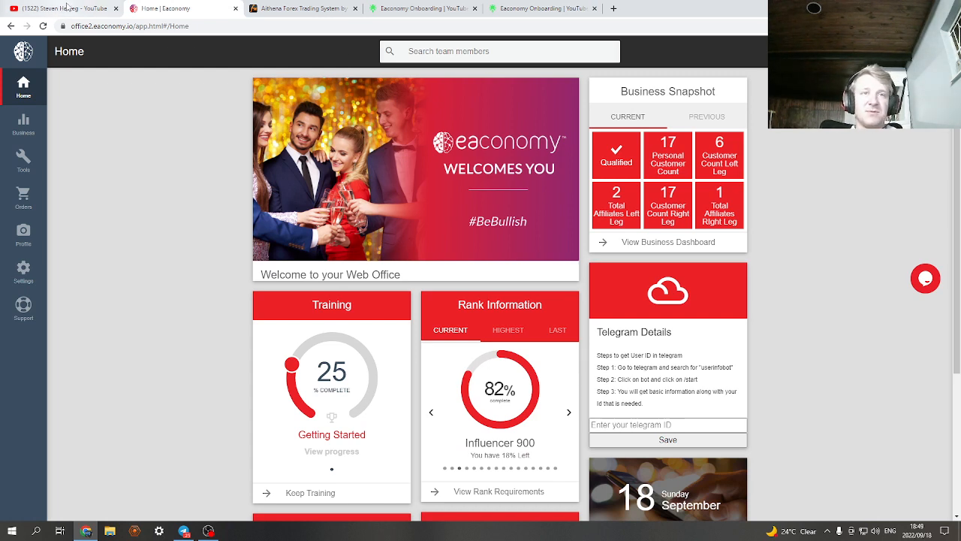
{"action": "mouse_move", "coordinate": [53, 8]}
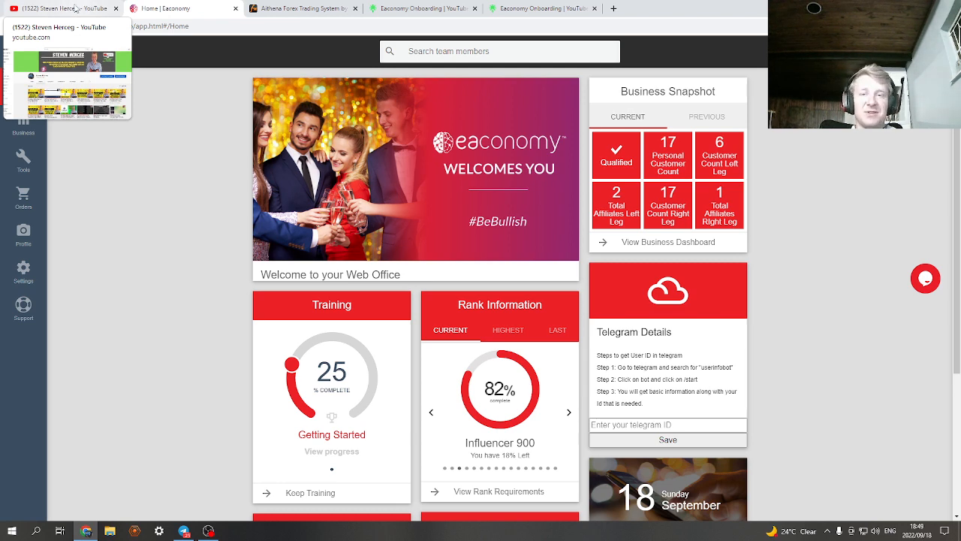
Step: Switch from the Web Office dashboard to the YouTube channel's uploaded Videos list
{"action": "left_click", "coordinate": [57, 9]}
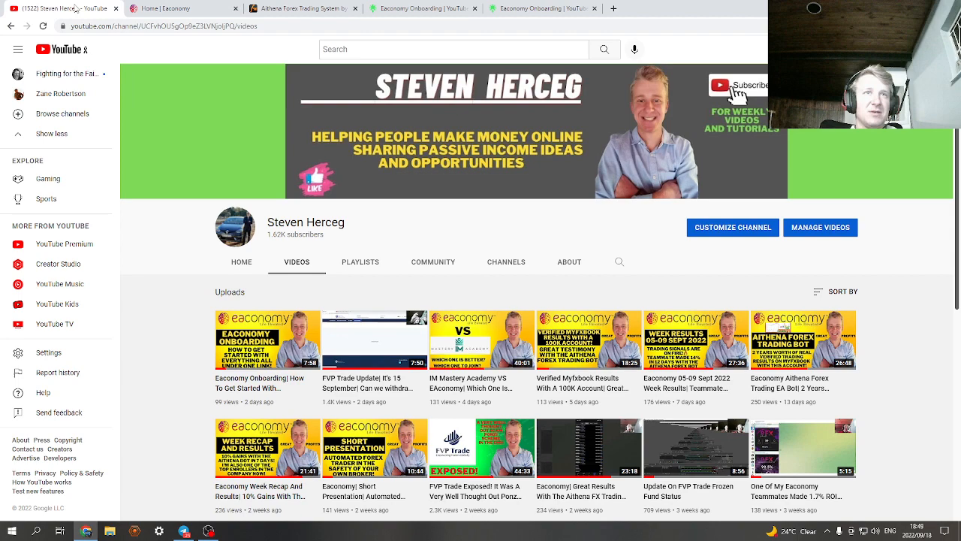
{"action": "scroll", "scroll_direction": "down", "scroll_amount": 3}
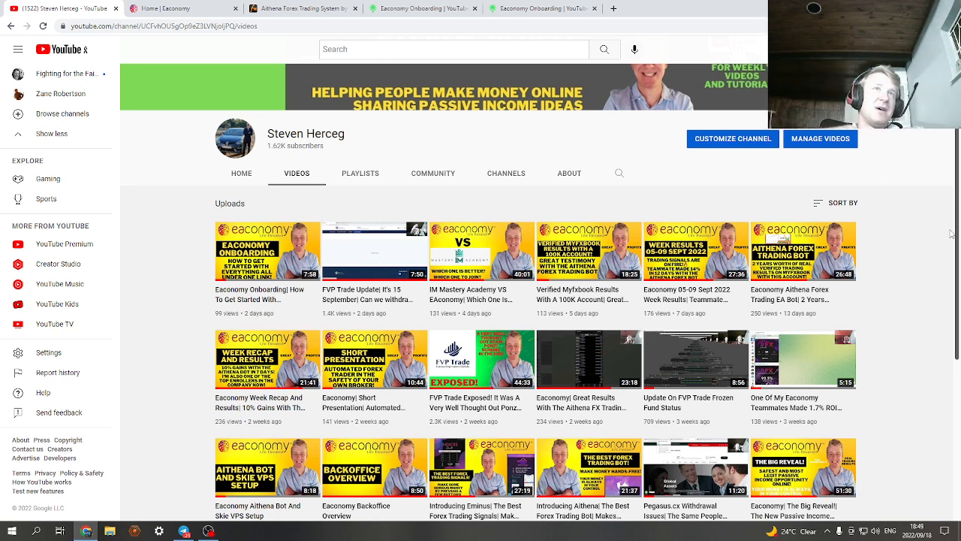
{"action": "mouse_move", "coordinate": [776, 204]}
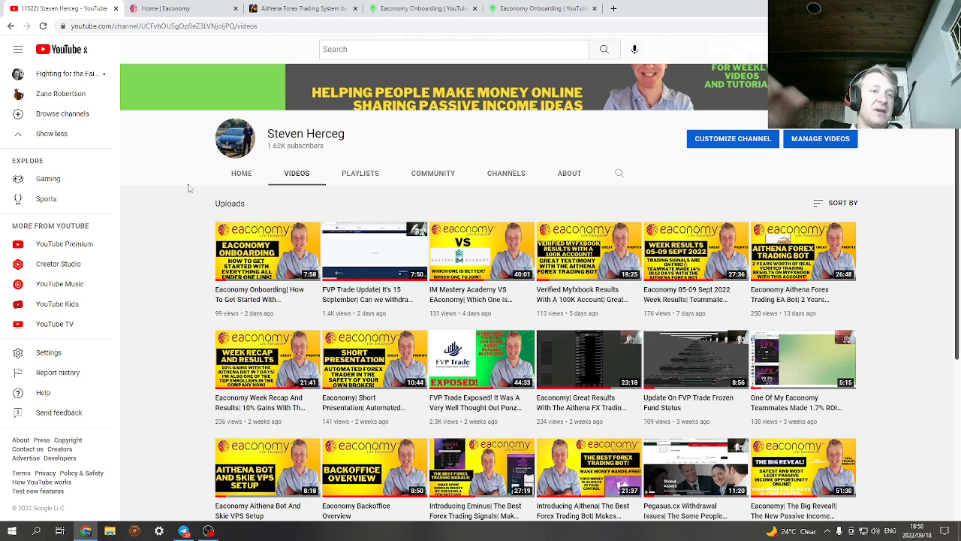
{"action": "mouse_move", "coordinate": [193, 224]}
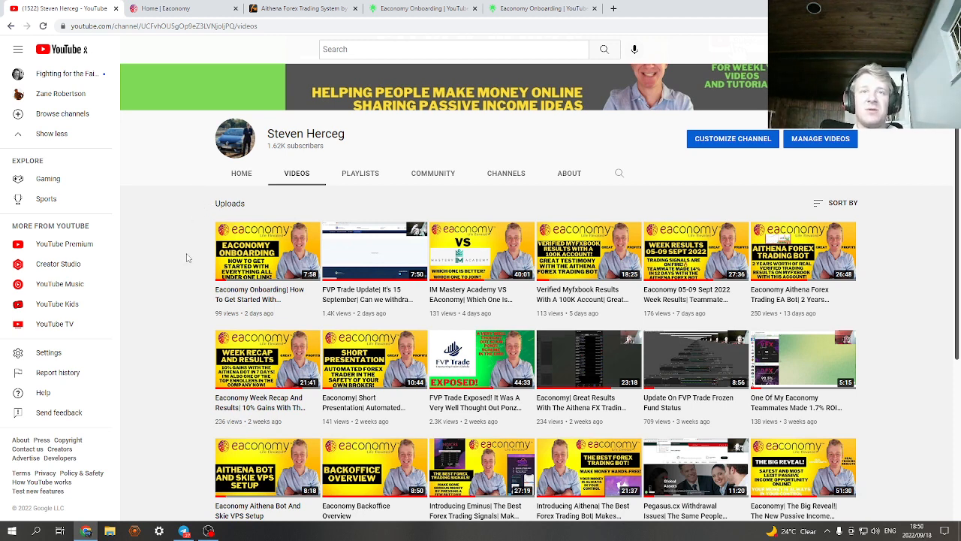
{"action": "mouse_move", "coordinate": [177, 351]}
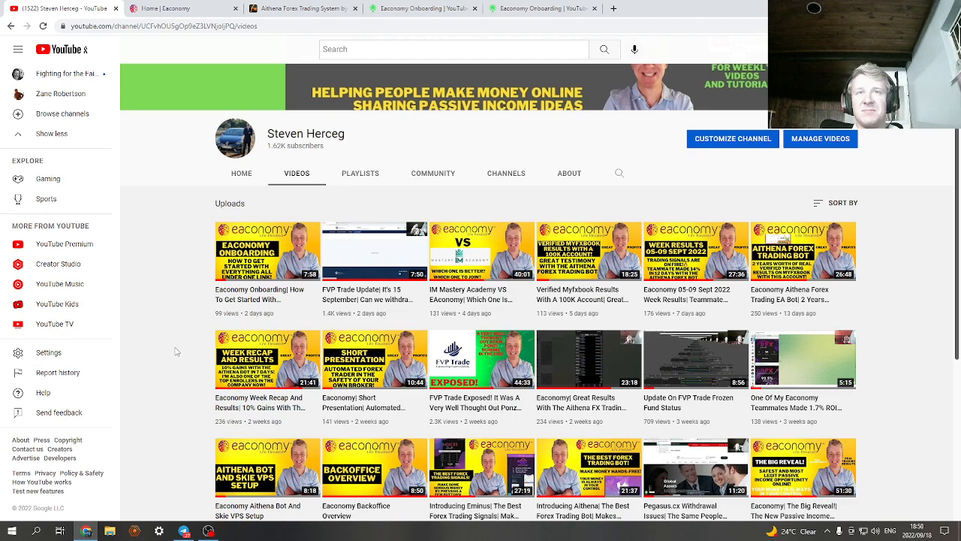